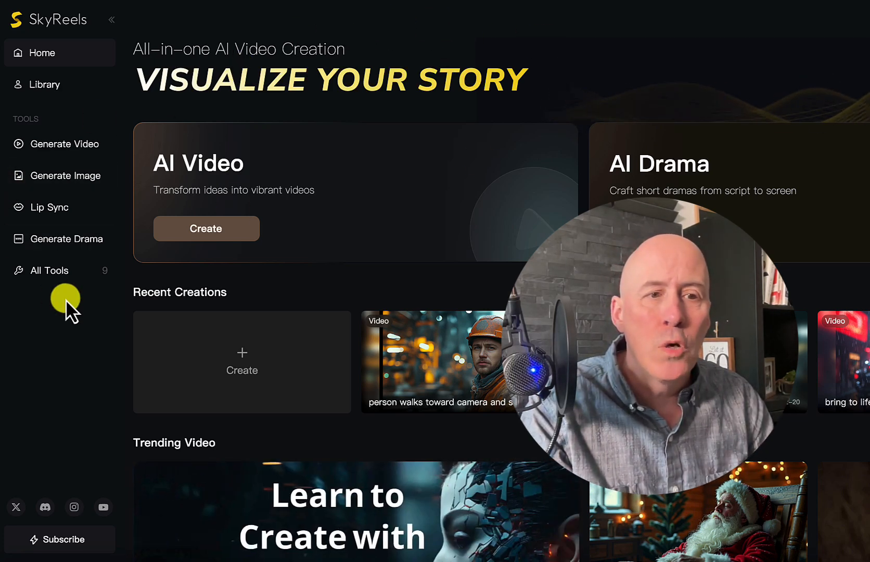
# - Show the full SkyReels tools collection from the left sidebar
pyautogui.click(49, 271)
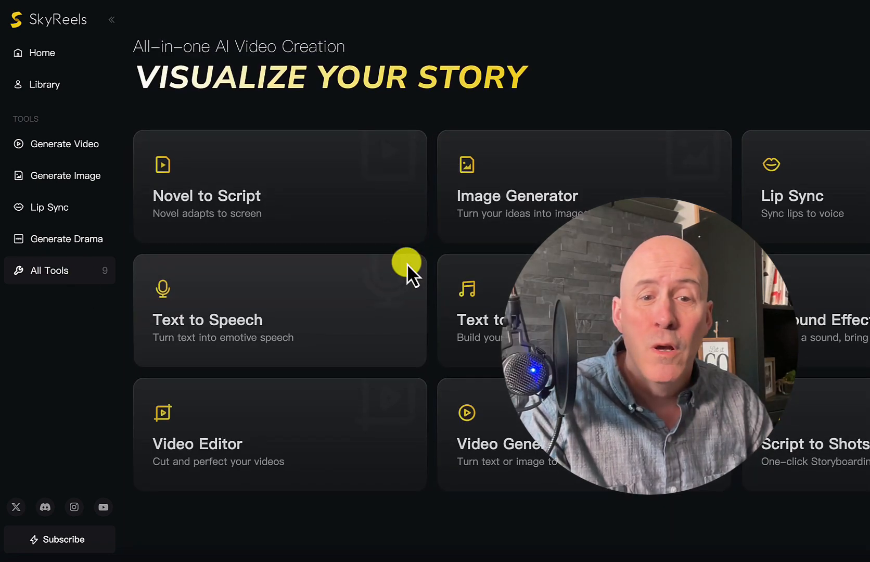
pyautogui.moveTo(318, 421)
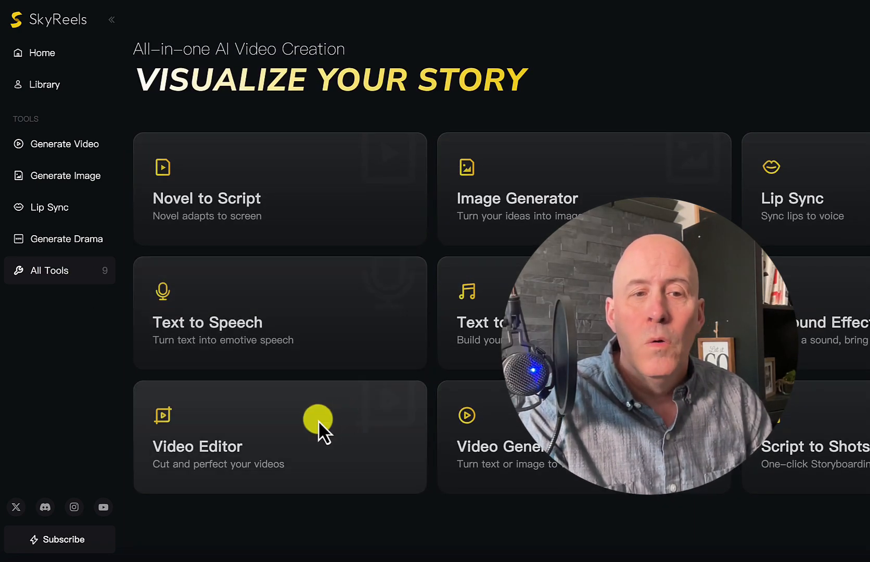
# - Start a new empty Video Editor project, 'Project 2-26'
pyautogui.click(198, 446)
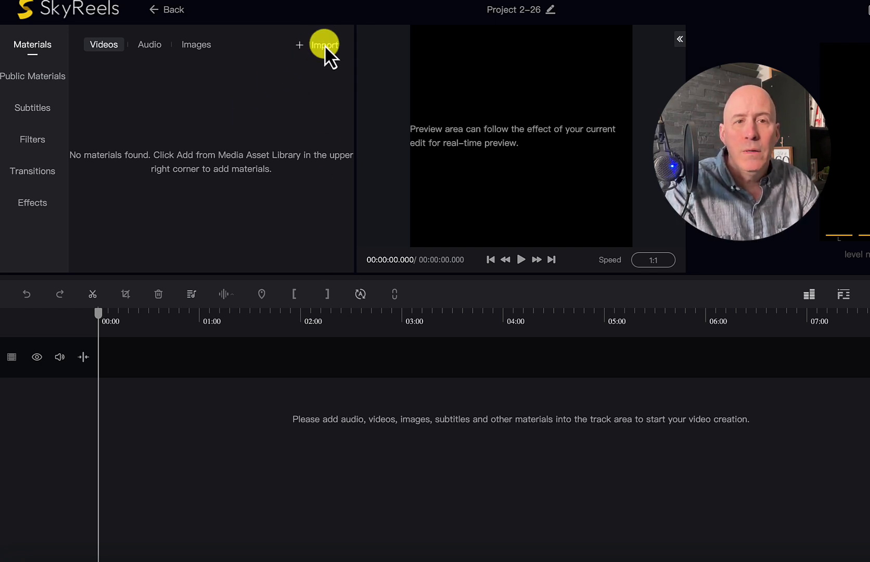
# - Choose My Assets as the import source in the Materials panel
pyautogui.click(325, 44)
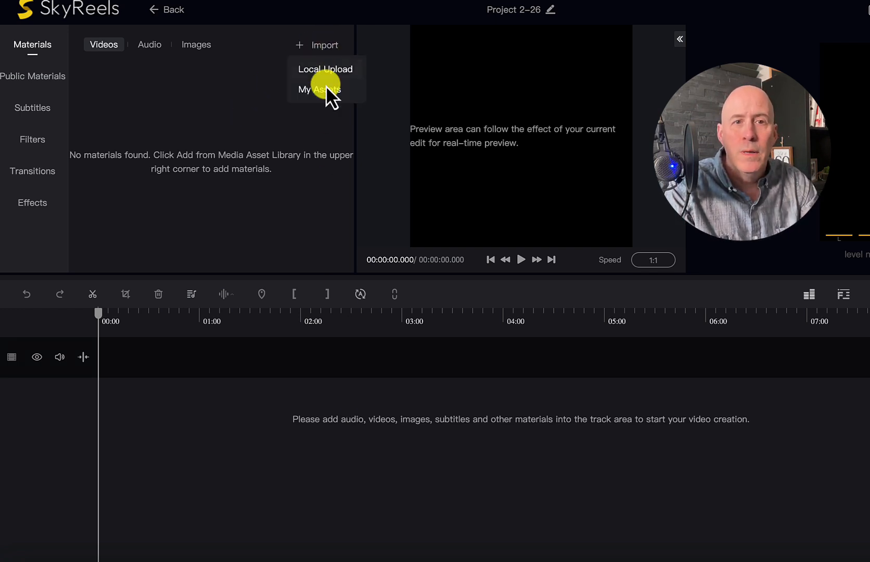
pyautogui.moveTo(325, 69)
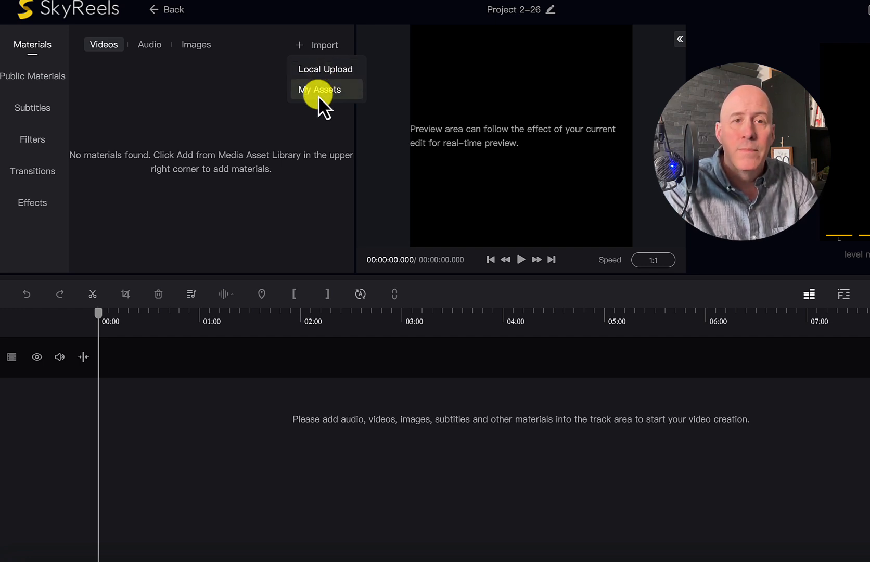
pyautogui.click(319, 89)
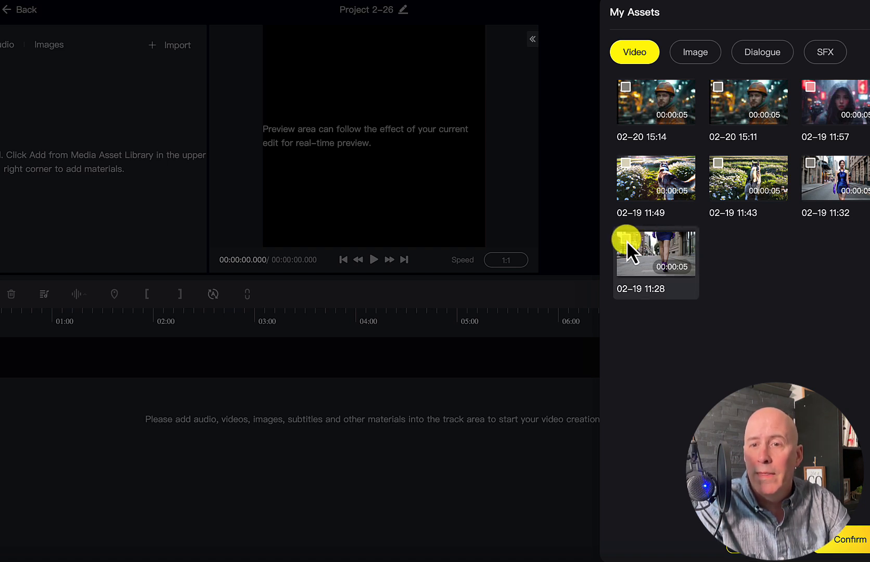
# - Import the 02-19 11:28 and 02-20 15:14 clips among the chosen assets into the project materials
pyautogui.click(809, 167)
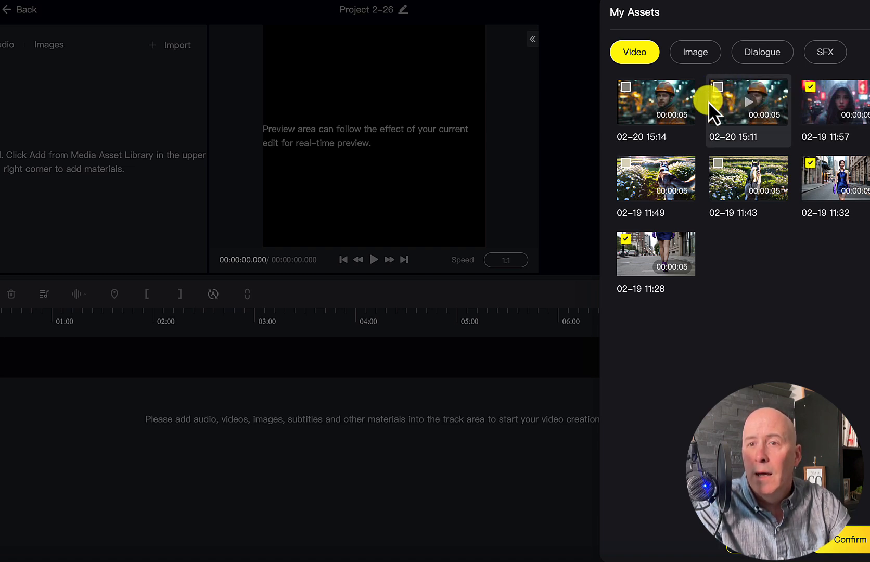
pyautogui.click(625, 86)
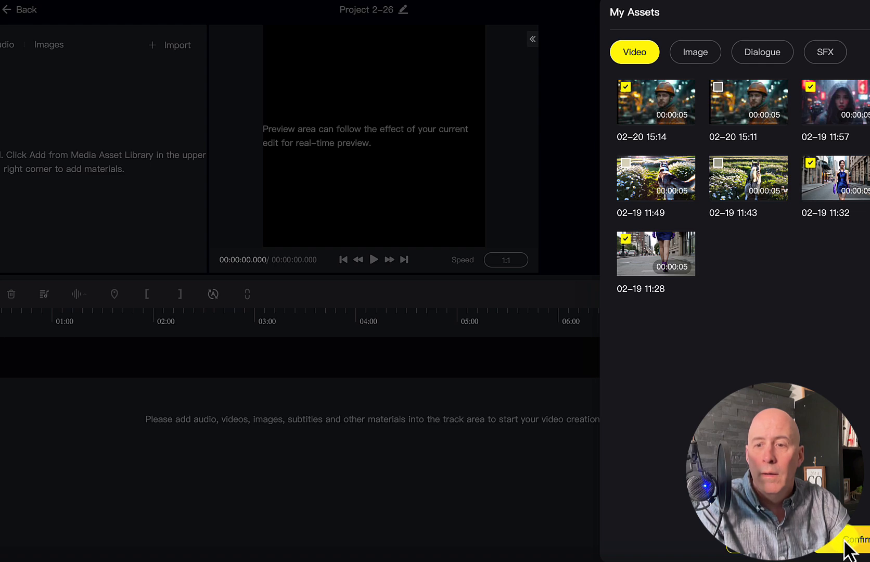
pyautogui.click(861, 551)
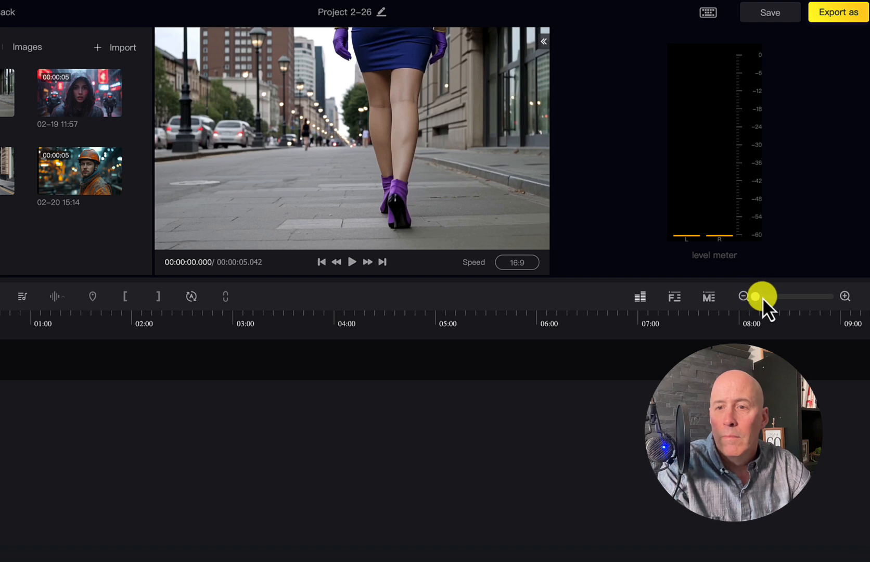
# - Zoom the timeline to seconds and place 02-19 11:32 then 02-19 11:28 back to back on one track
pyautogui.moveTo(763, 295); pyautogui.dragTo(779, 295)
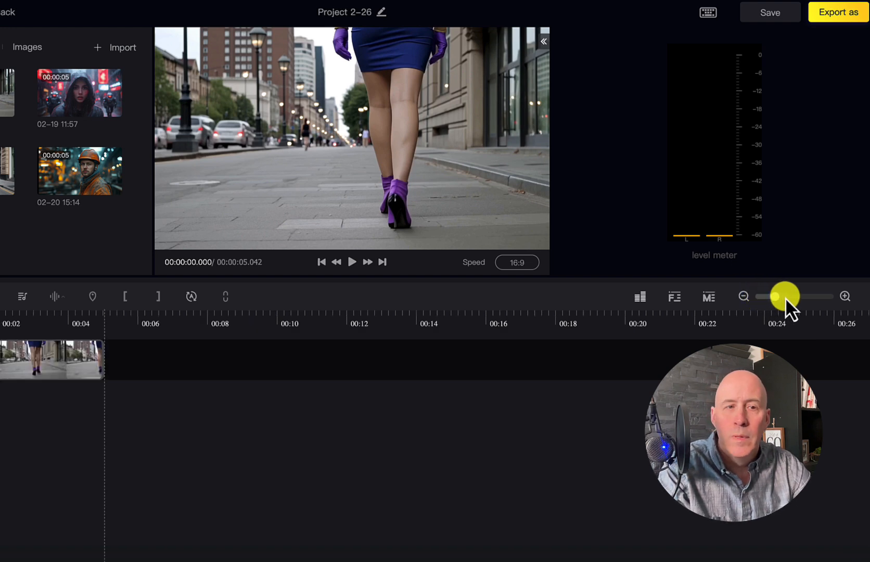
pyautogui.moveTo(781, 295); pyautogui.dragTo(773, 296)
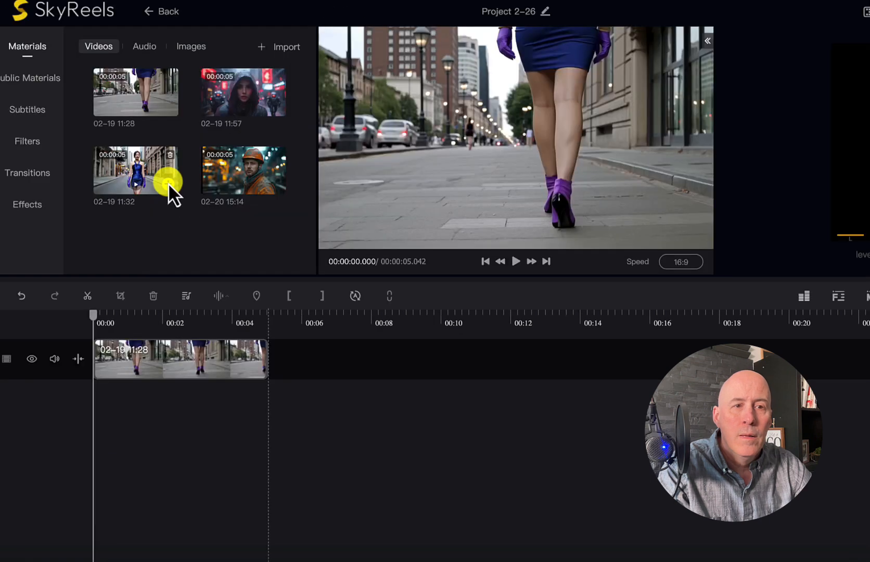
pyautogui.moveTo(137, 169); pyautogui.dragTo(180, 402)
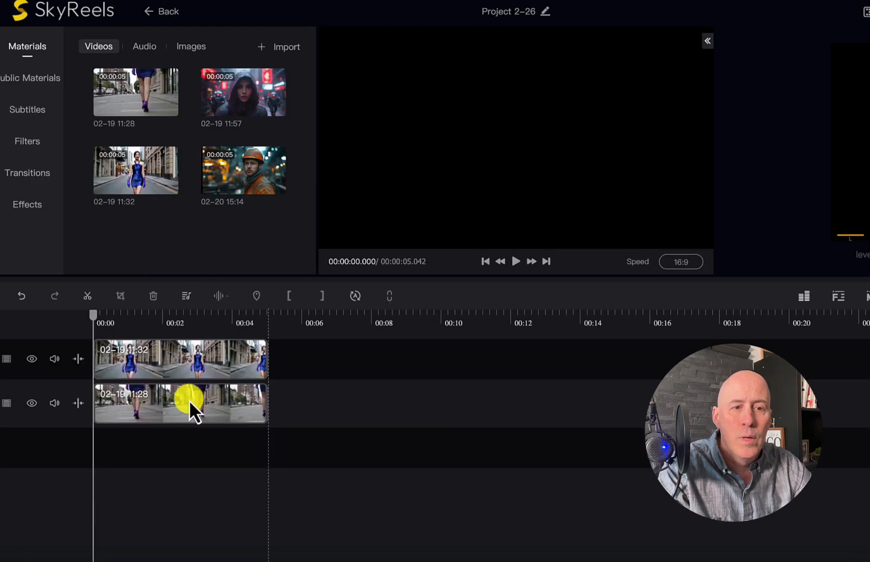
pyautogui.moveTo(188, 401); pyautogui.dragTo(366, 359)
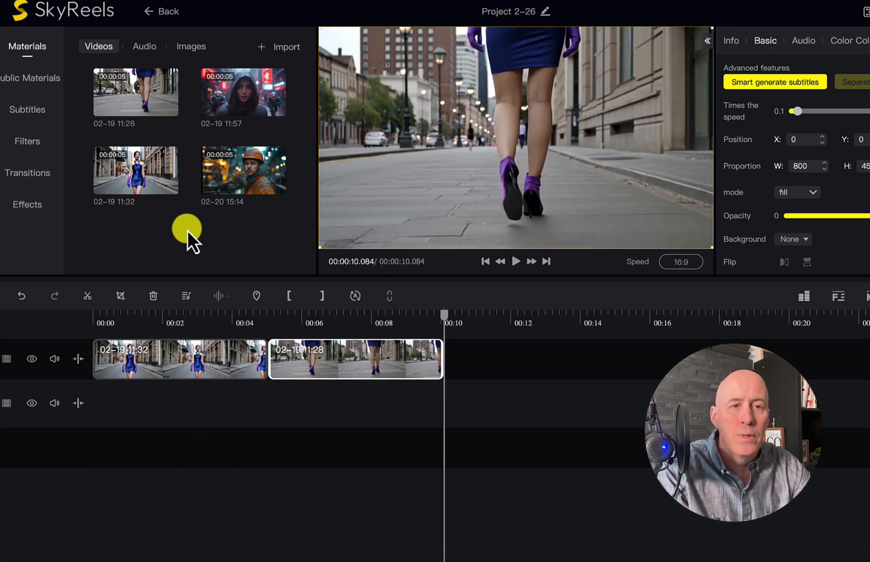
pyautogui.moveTo(235, 100)
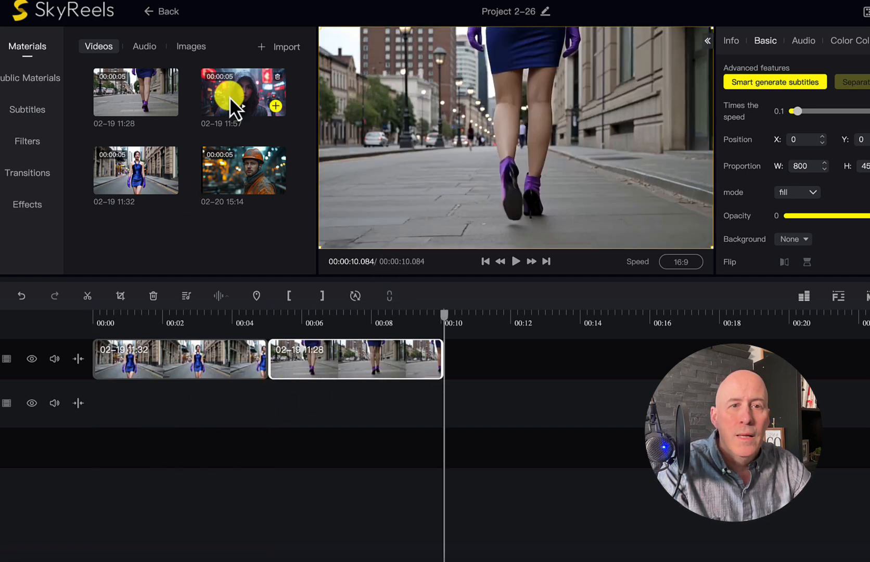
pyautogui.moveTo(239, 169)
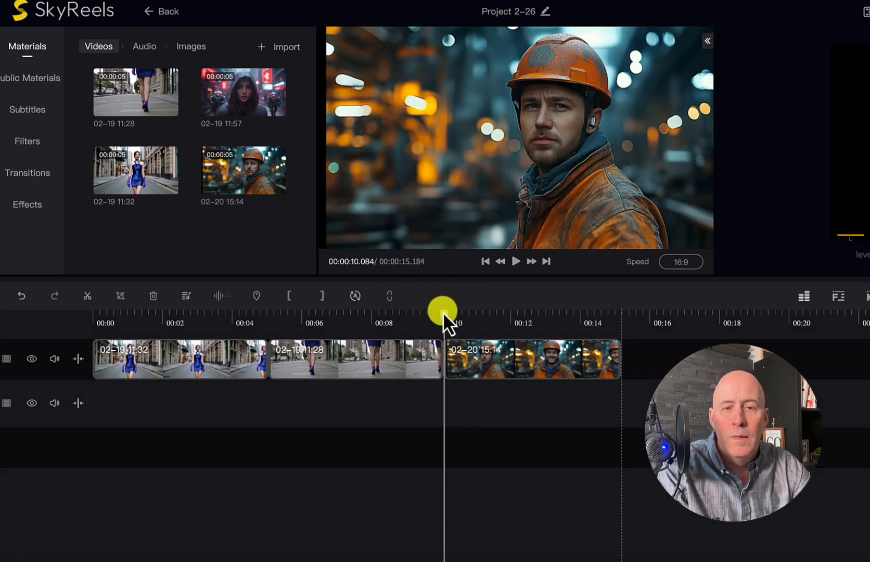
# - Select the 02-20 15:14 clip on the track and return the playhead to the beginning
pyautogui.click(516, 261)
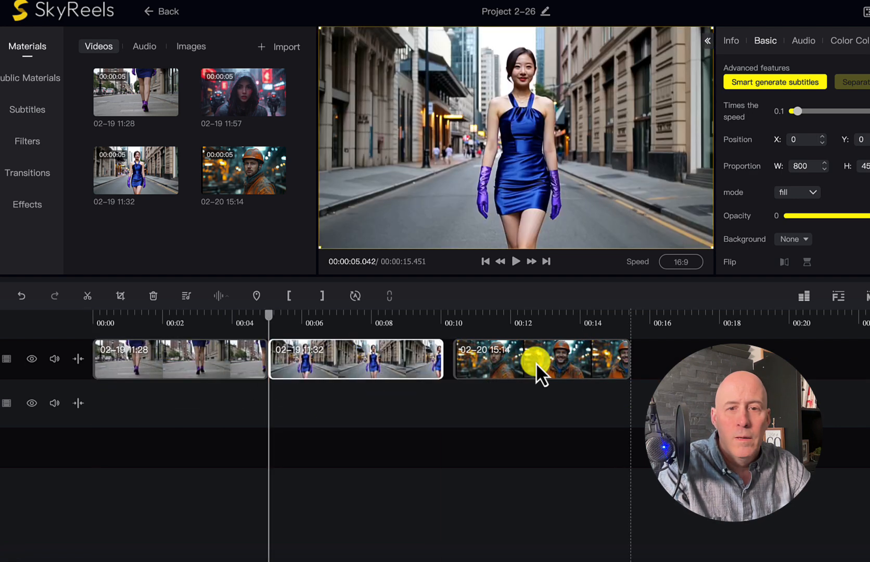
pyautogui.click(540, 363)
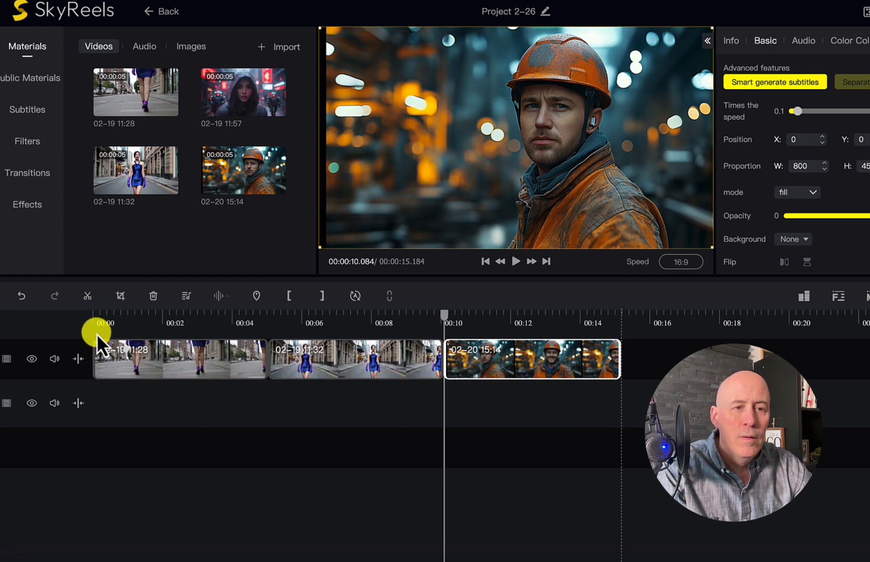
pyautogui.click(516, 261)
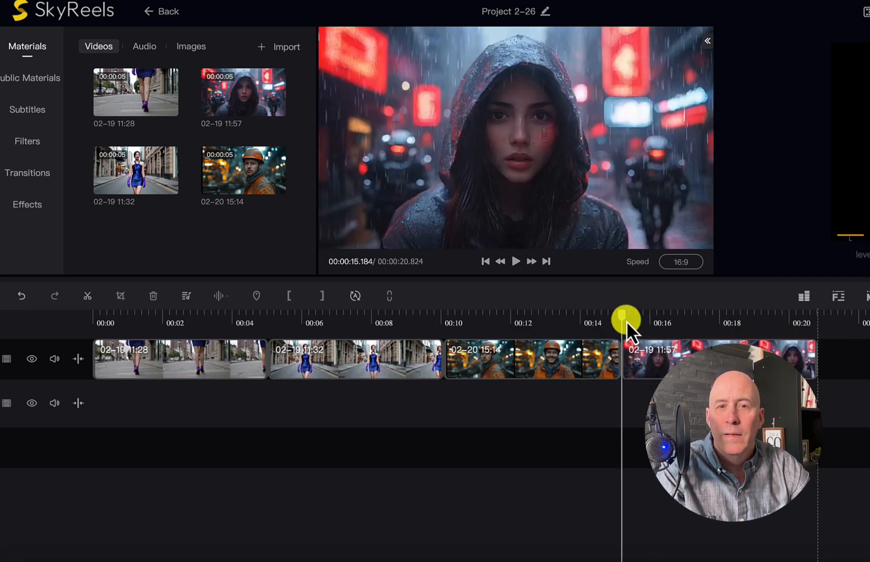
# - Delete the last clip 02-19 11:57 and trim 02-19 11:28 to about 3.5 seconds
pyautogui.click(516, 261)
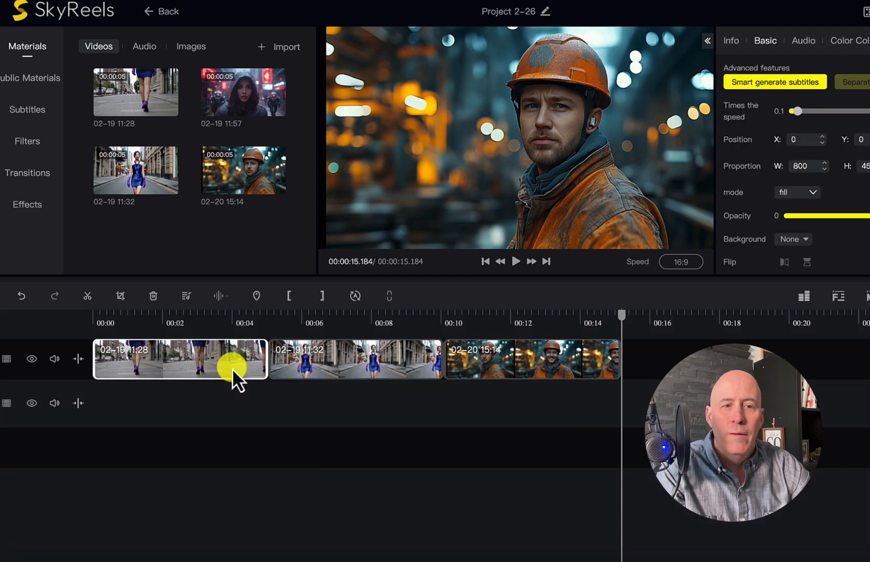
pyautogui.moveTo(266, 359); pyautogui.dragTo(239, 359)
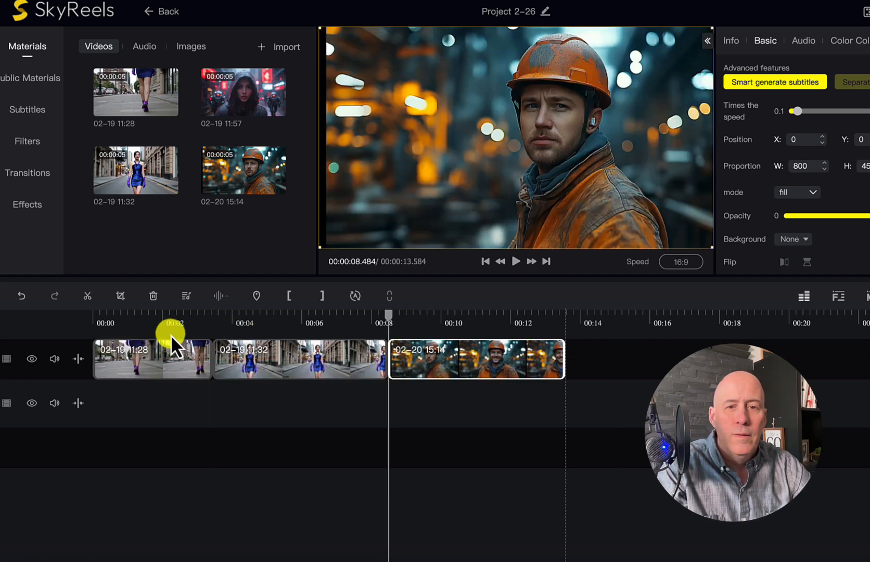
pyautogui.moveTo(231, 334)
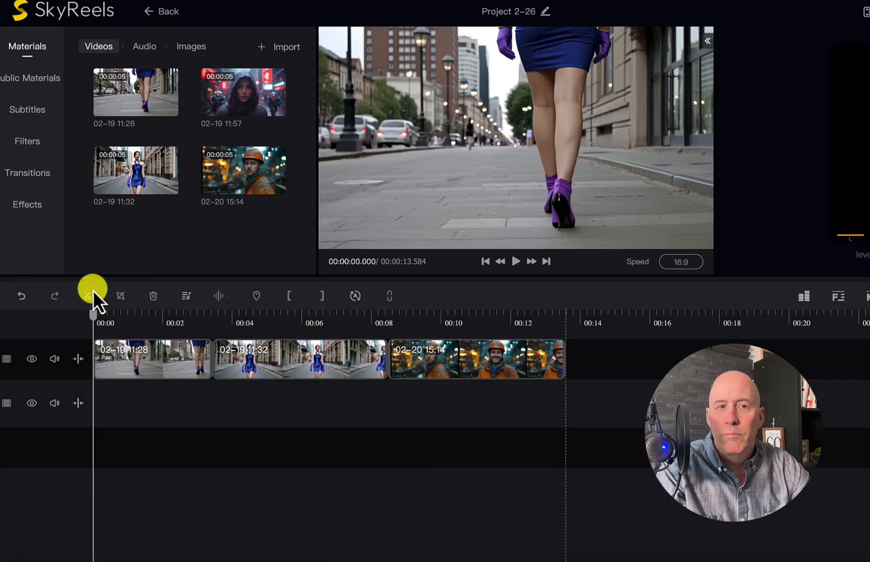
pyautogui.click(517, 261)
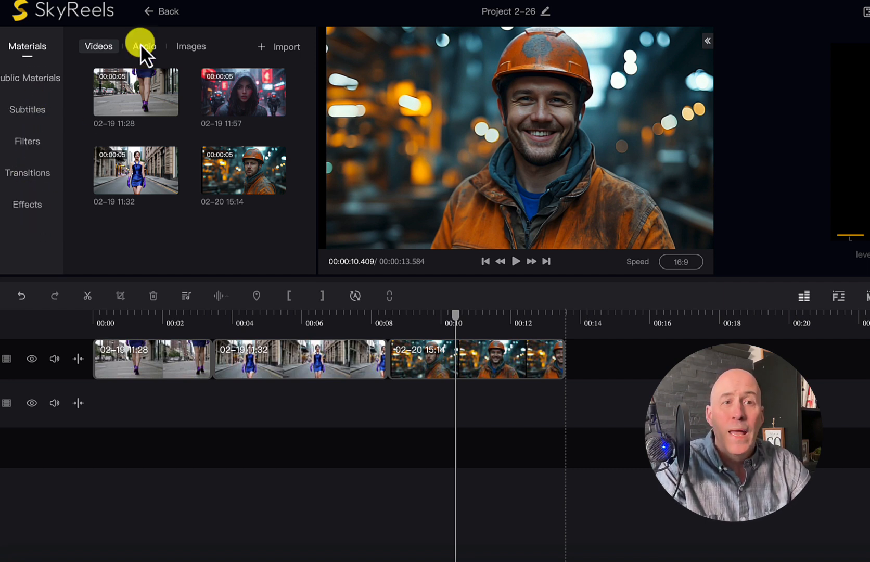
# - Check the empty Audio materials list, then switch to the empty Images list
pyautogui.click(145, 46)
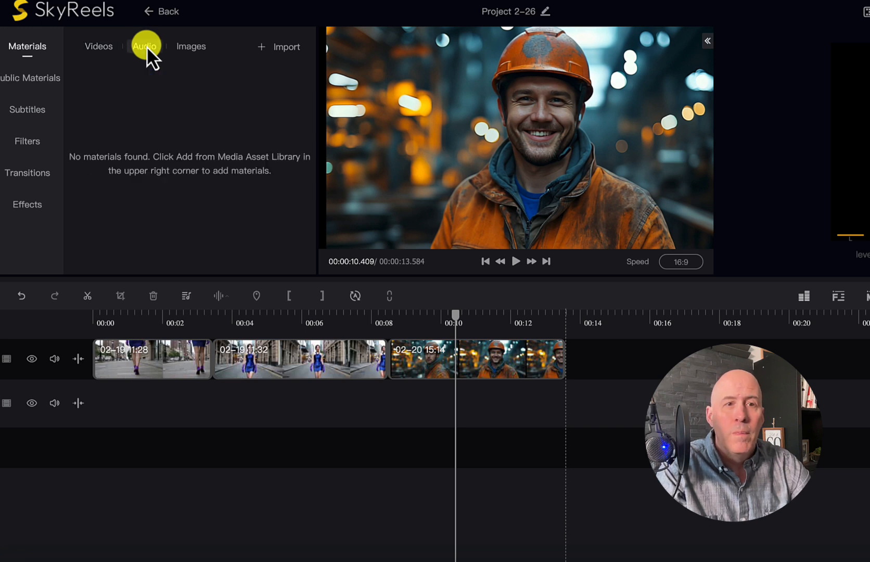
pyautogui.click(190, 46)
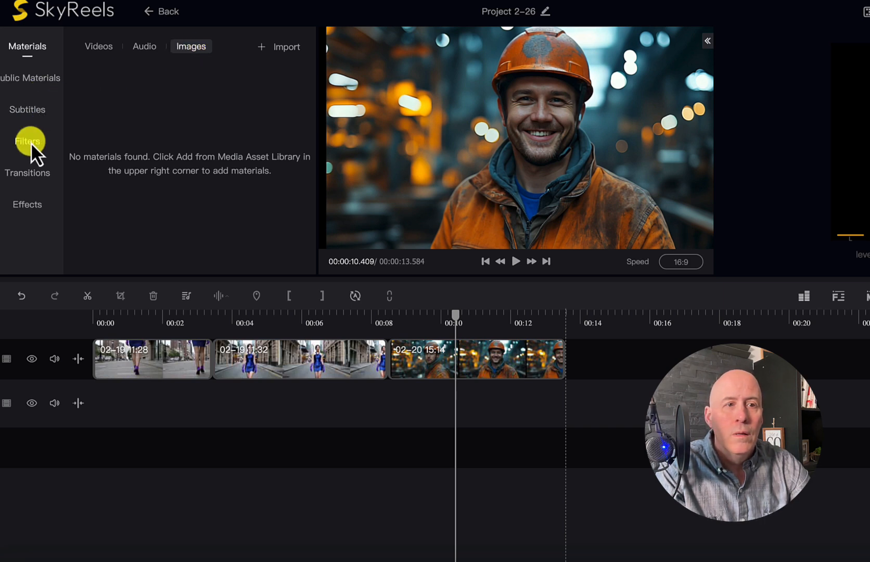
# - Browse the Transitions library and then the Filters library
pyautogui.click(27, 172)
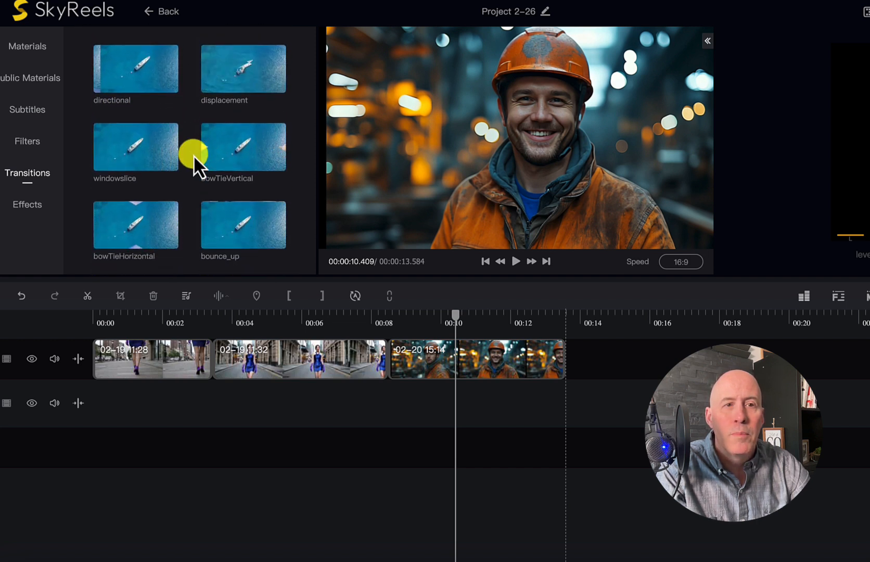
pyautogui.scroll(-3)
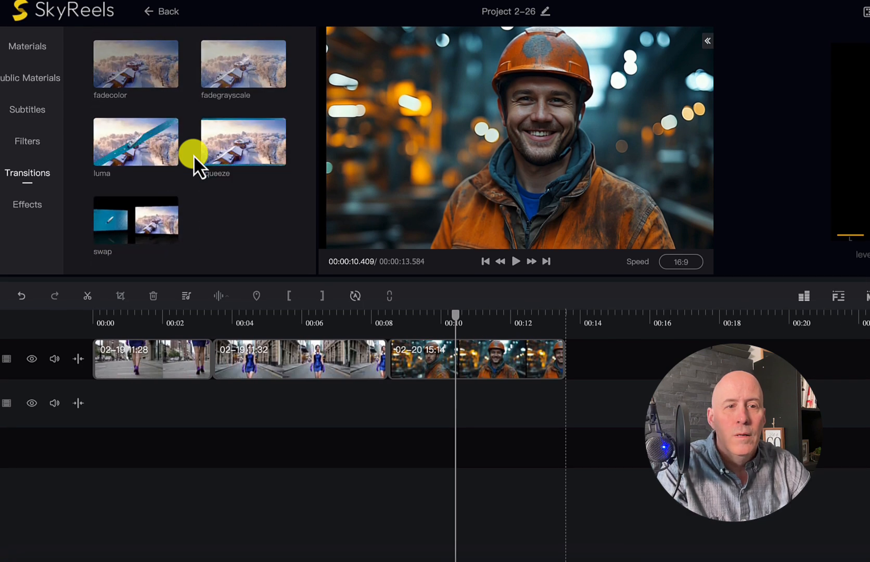
pyautogui.scroll(-3)
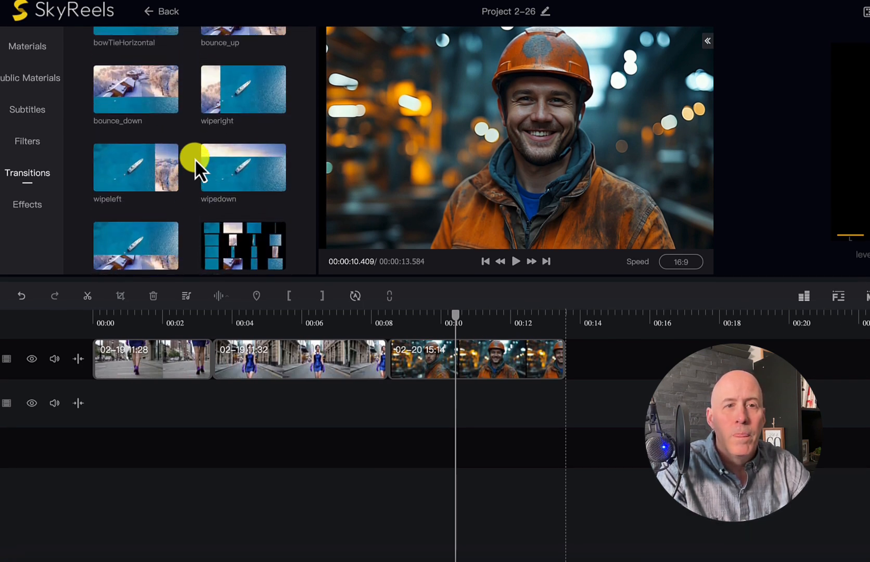
pyautogui.click(27, 140)
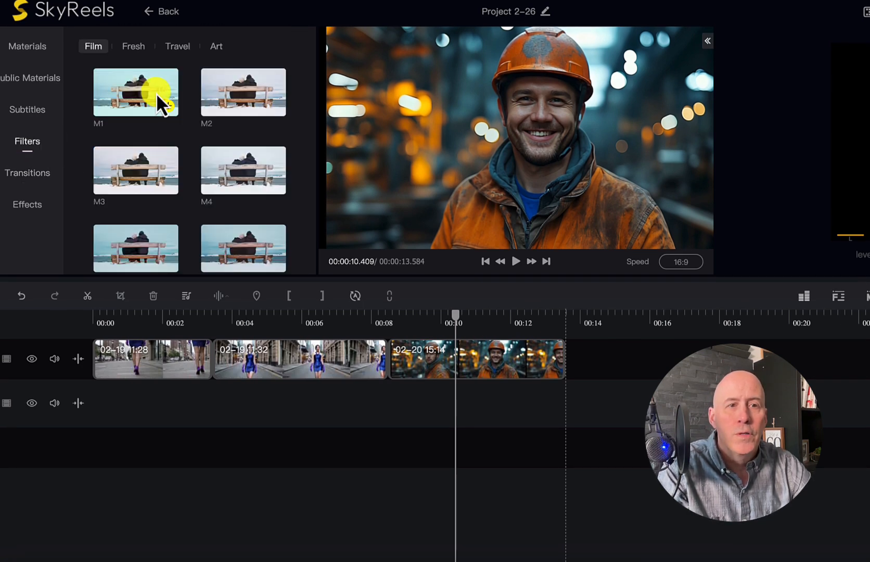
pyautogui.scroll(-3)
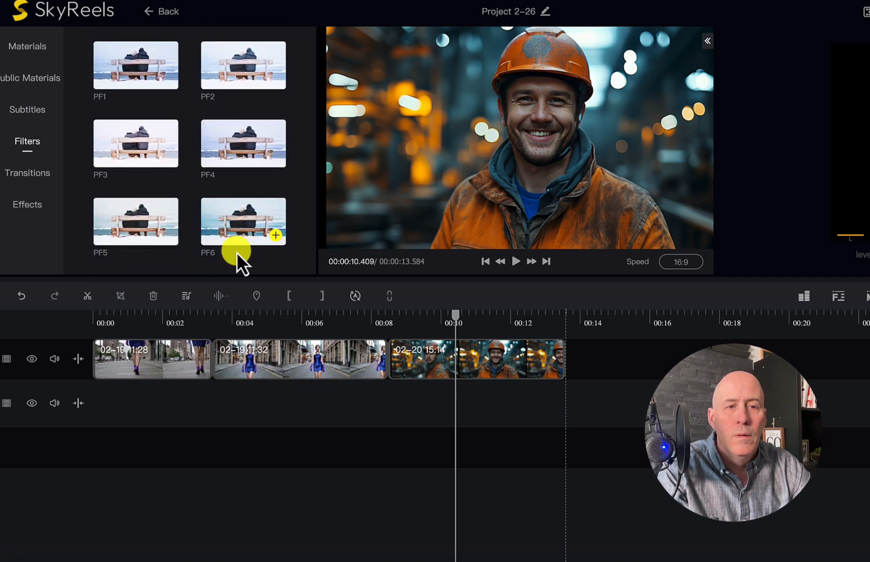
pyautogui.moveTo(244, 232)
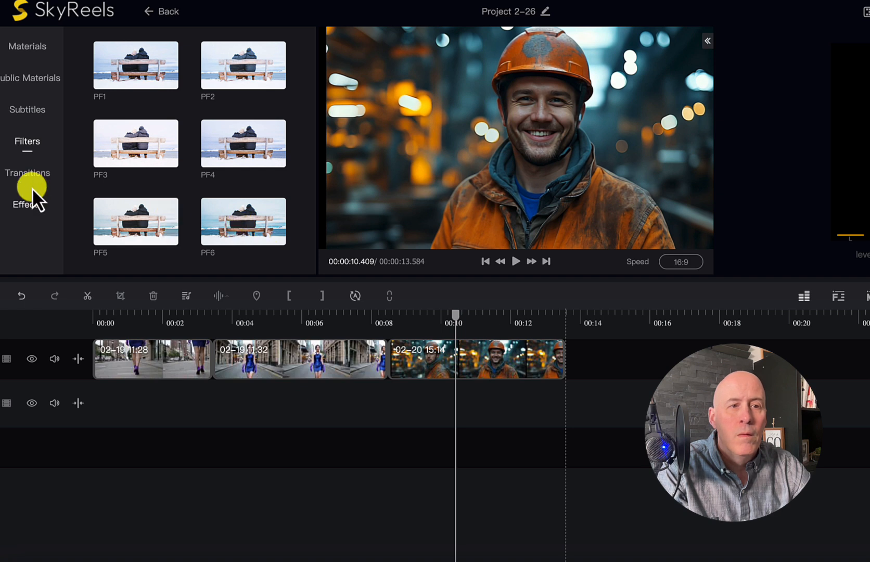
# - Scroll through the full Effects library down to the 'open' effect
pyautogui.click(25, 204)
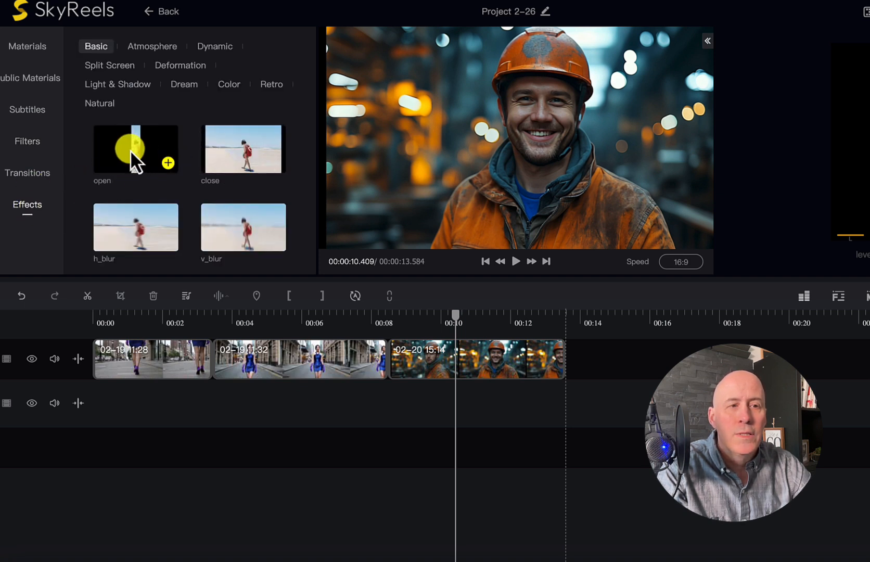
pyautogui.scroll(-3)
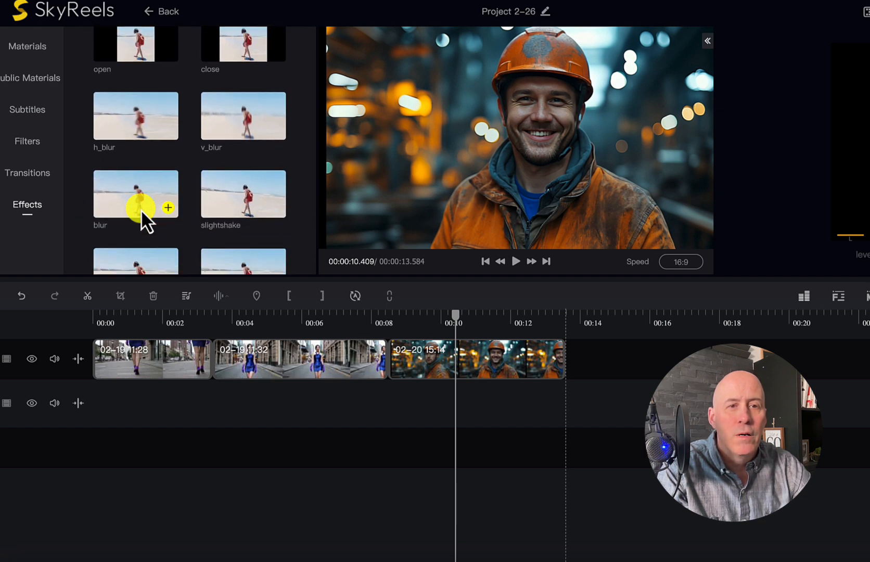
pyautogui.scroll(-3)
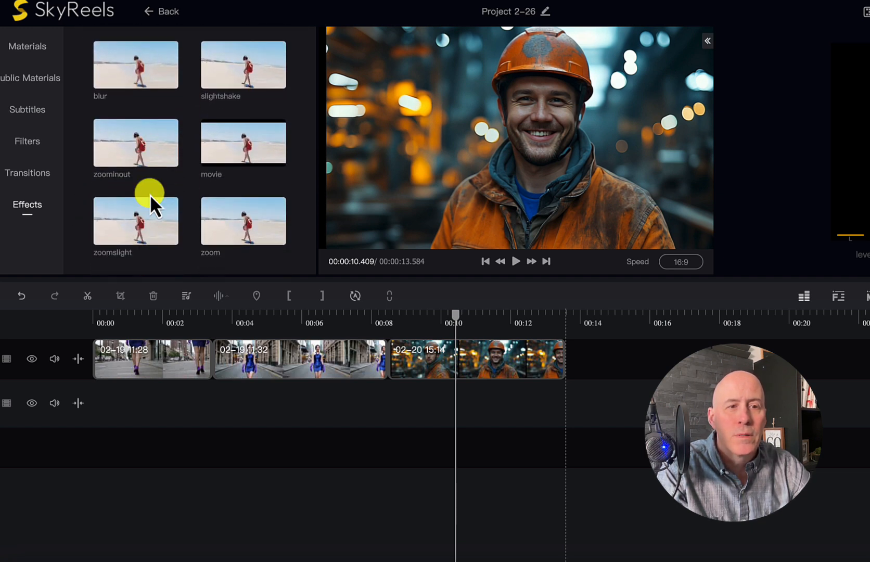
pyautogui.scroll(-3)
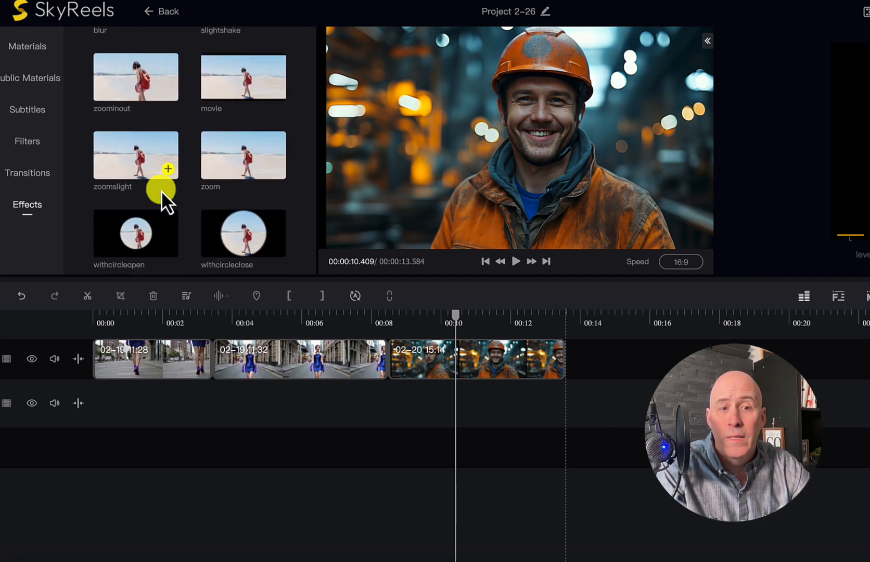
pyautogui.scroll(-3)
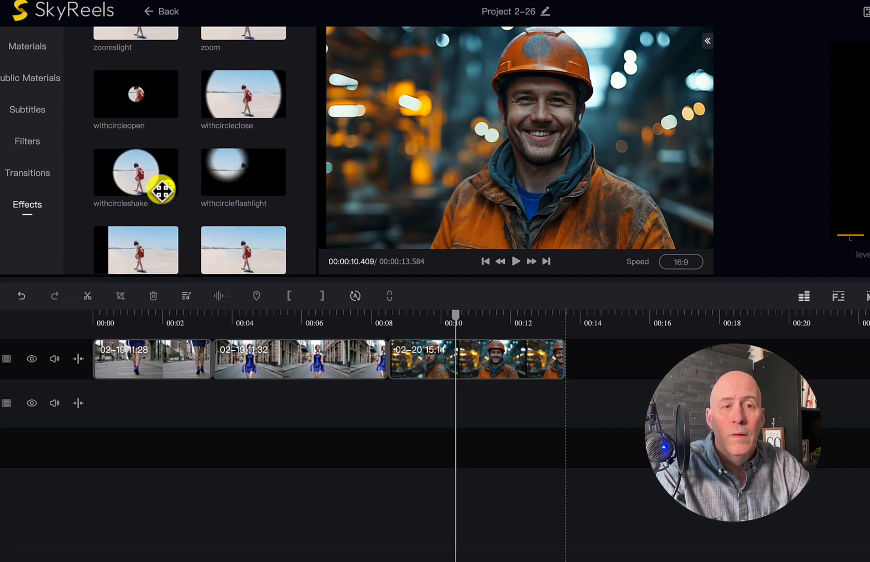
pyautogui.scroll(-3)
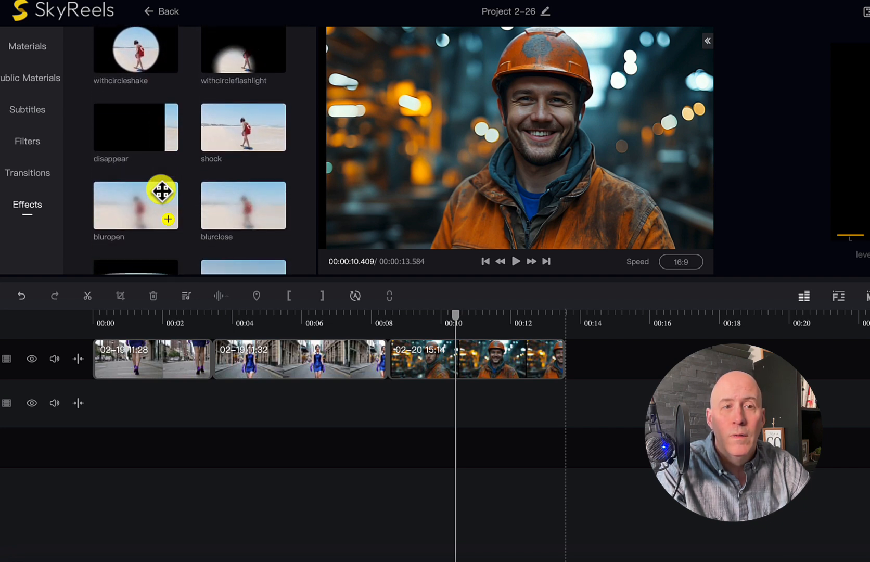
pyautogui.scroll(-3)
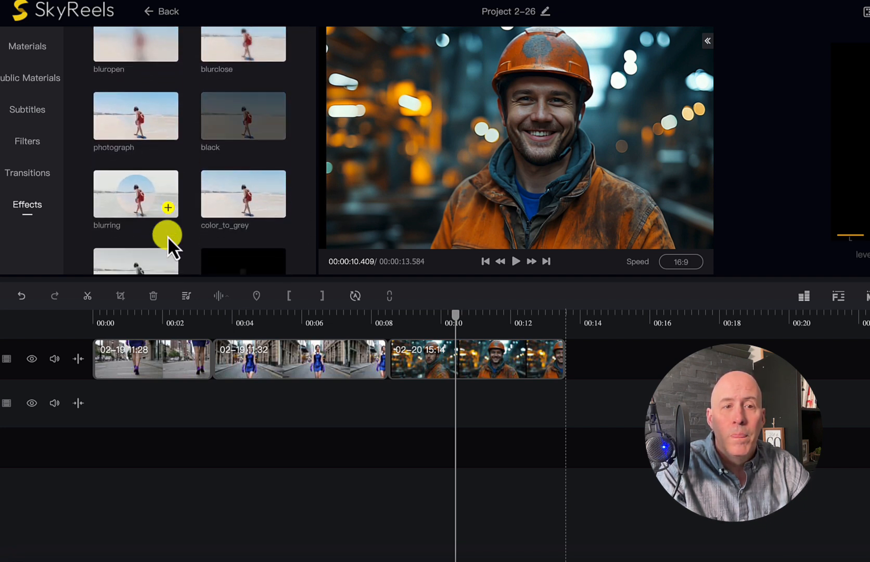
pyautogui.scroll(-3)
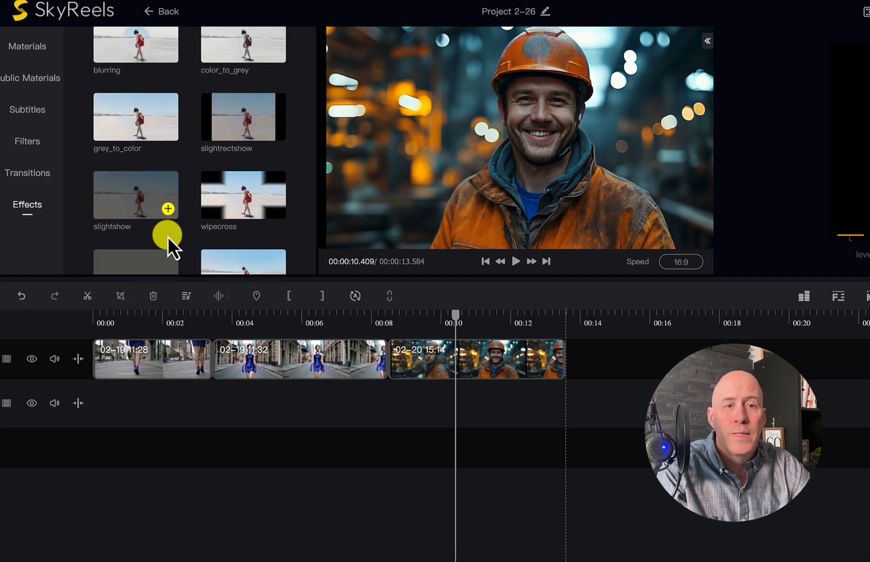
pyautogui.scroll(-3)
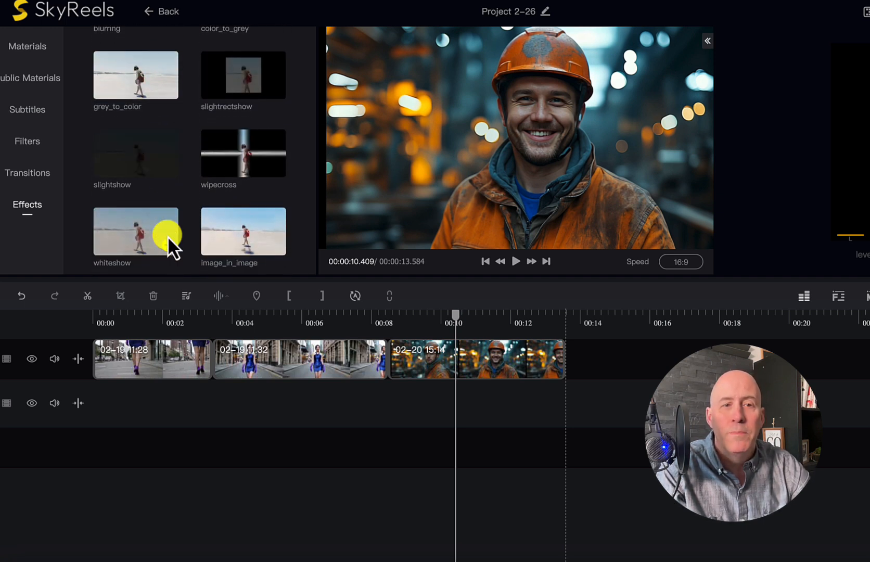
pyautogui.scroll(-3)
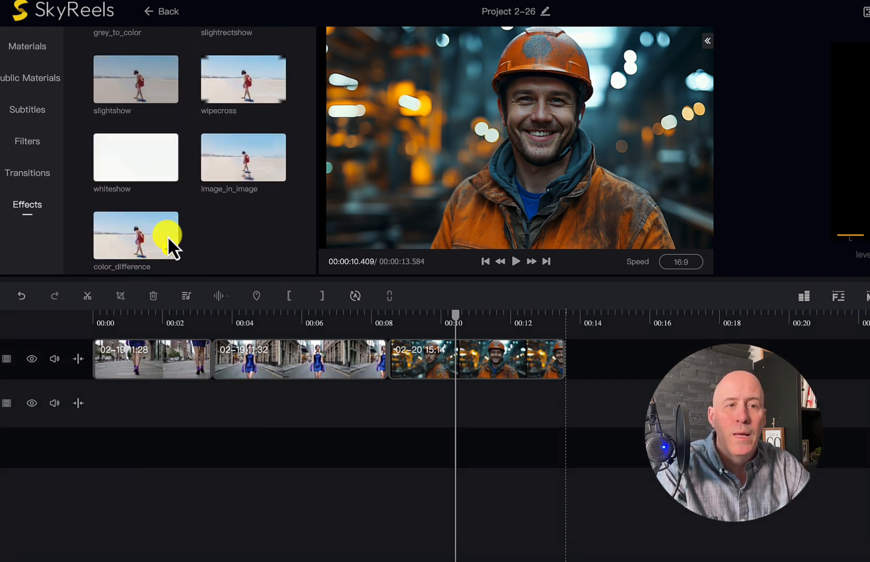
pyautogui.scroll(-3)
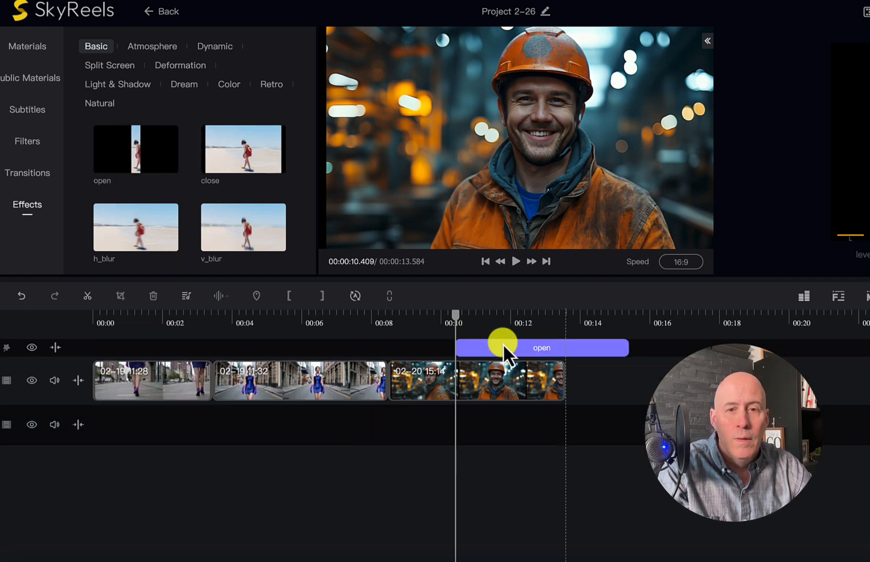
# - Move the 'open' effect to 00:00 on its track and preview from the start
pyautogui.moveTo(502, 347); pyautogui.dragTo(140, 347)
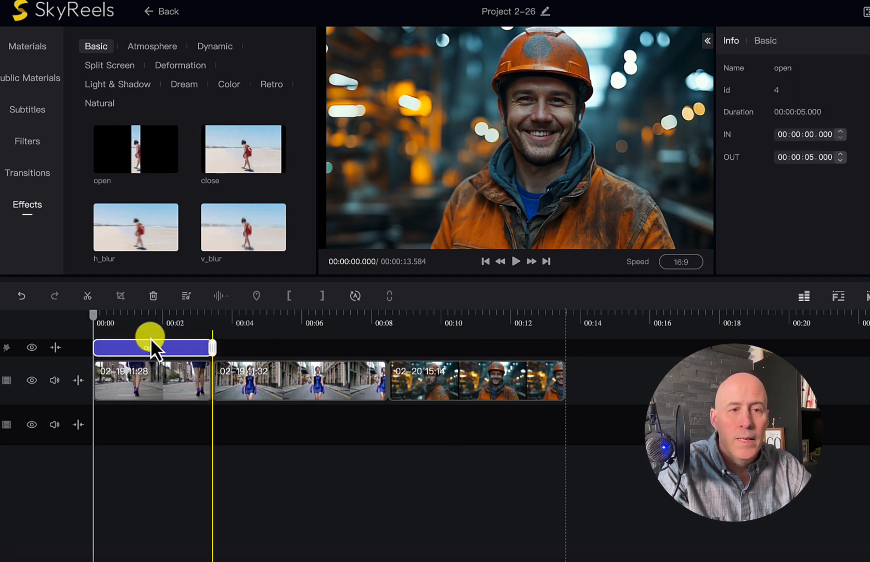
pyautogui.click(517, 261)
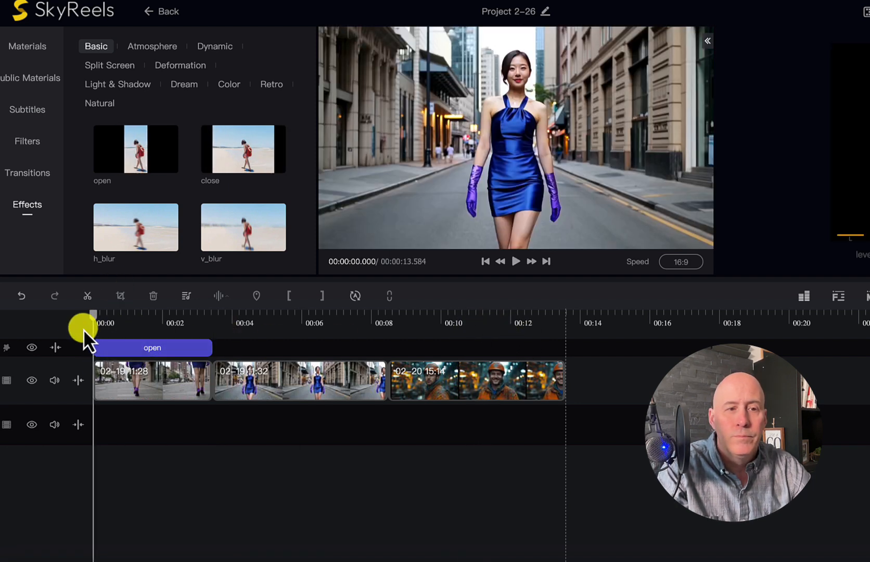
pyautogui.click(516, 261)
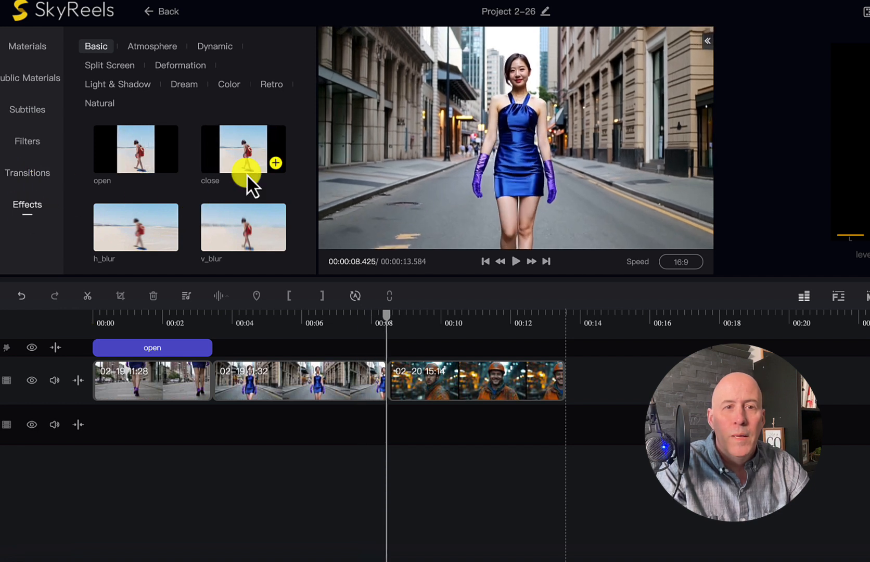
pyautogui.moveTo(242, 235)
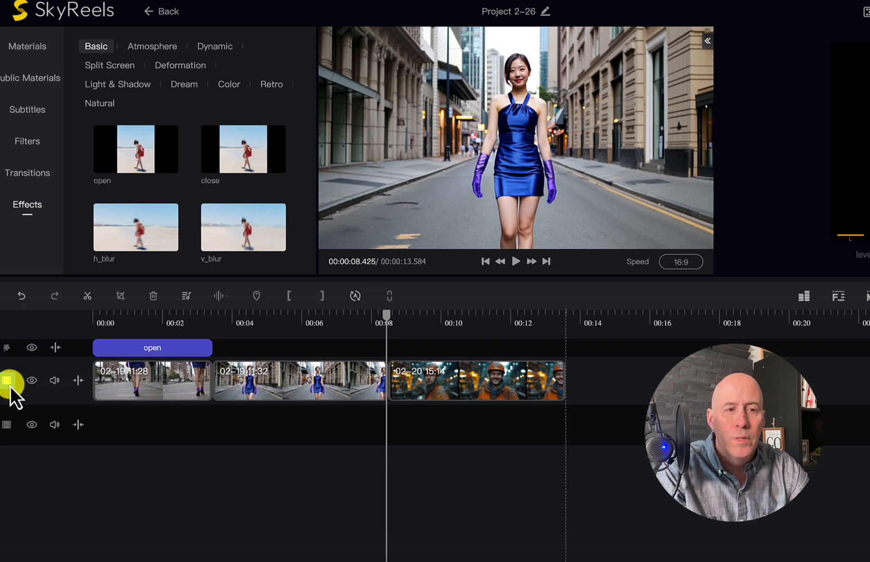
pyautogui.click(33, 379)
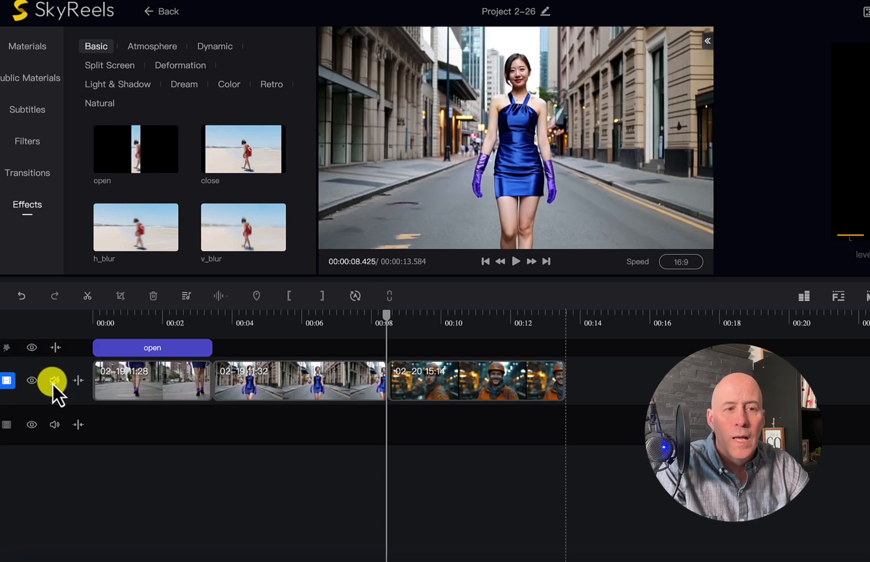
pyautogui.moveTo(79, 379)
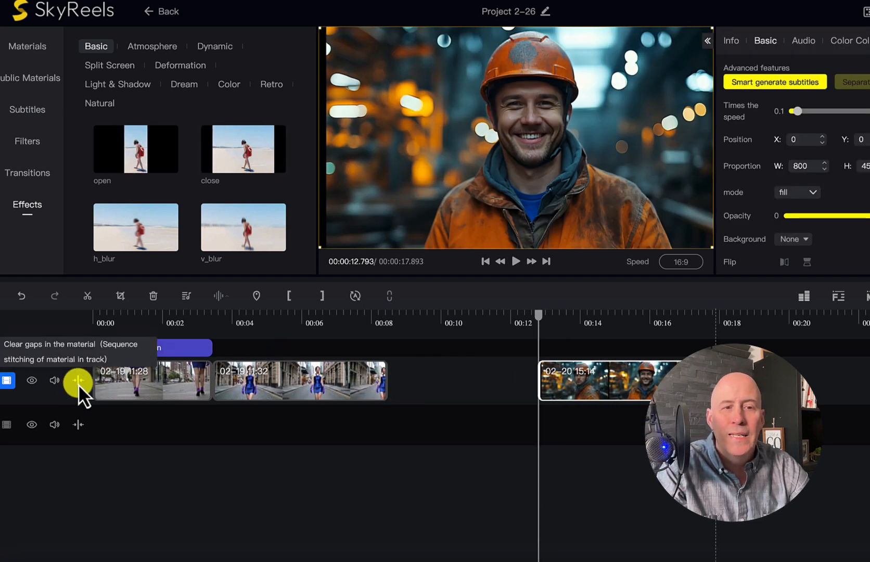
pyautogui.click(78, 380)
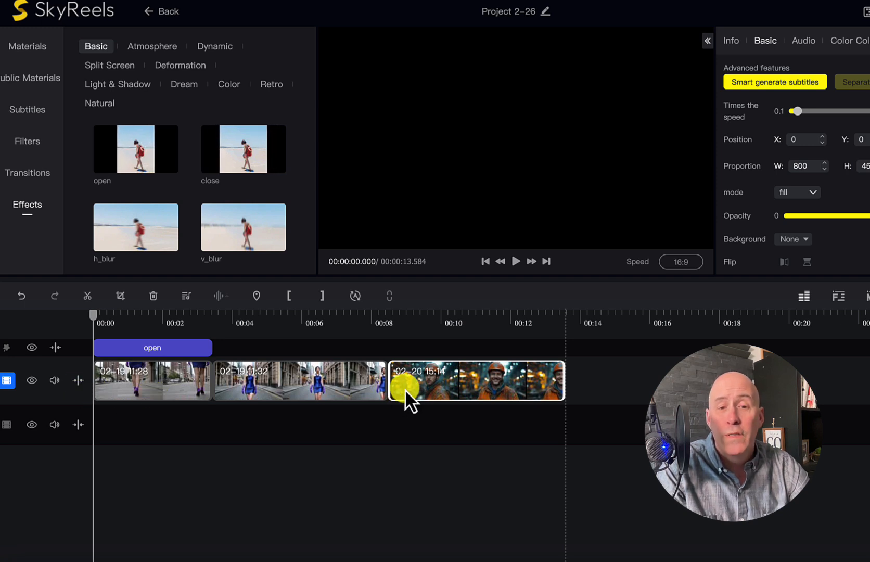
pyautogui.moveTo(78, 380)
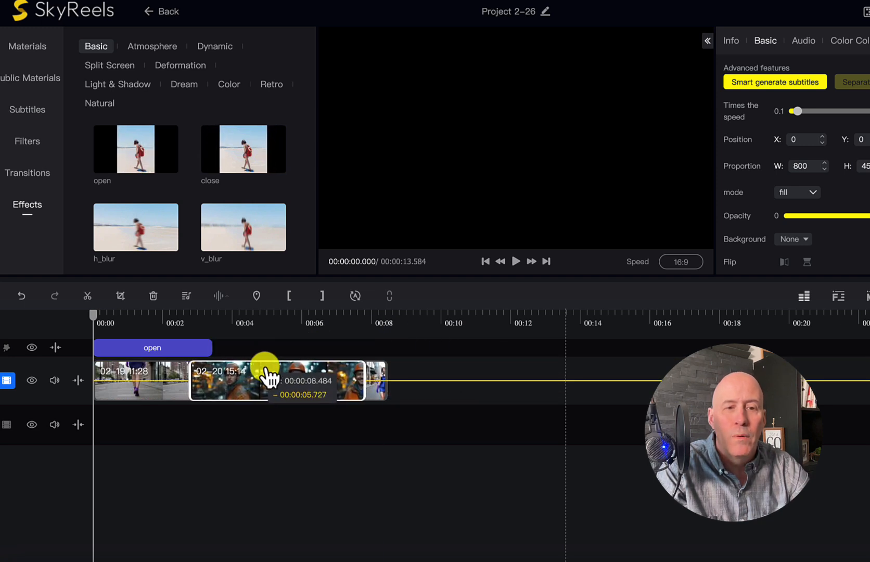
pyautogui.click(20, 296)
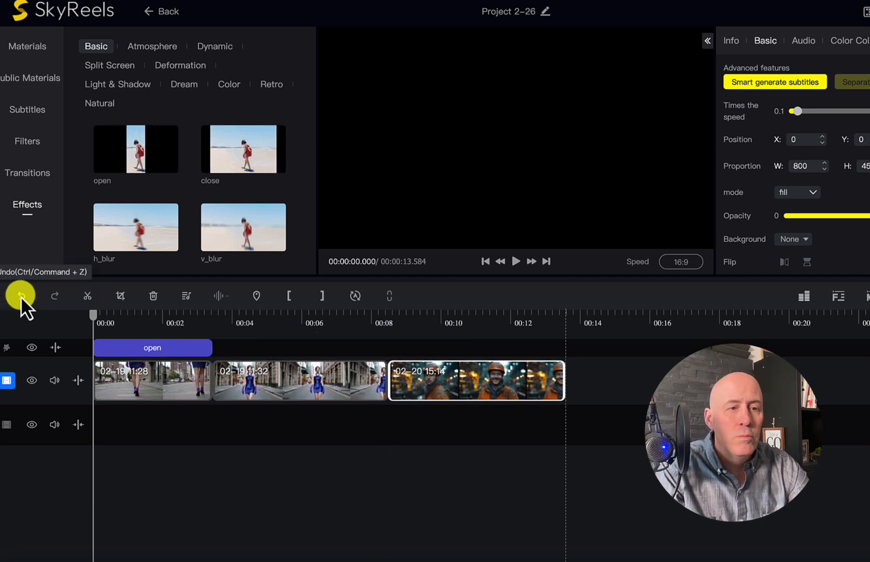
pyautogui.moveTo(87, 295)
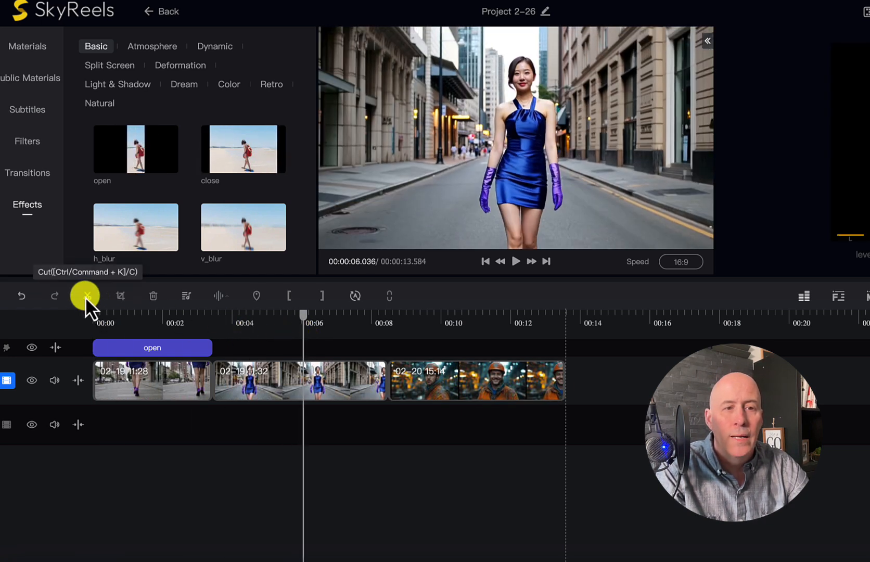
pyautogui.click(87, 295)
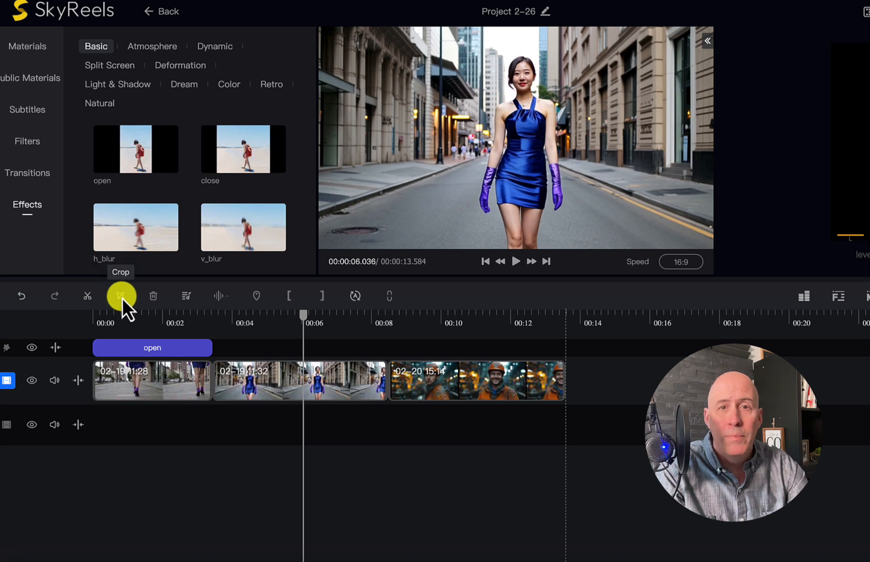
pyautogui.moveTo(173, 296)
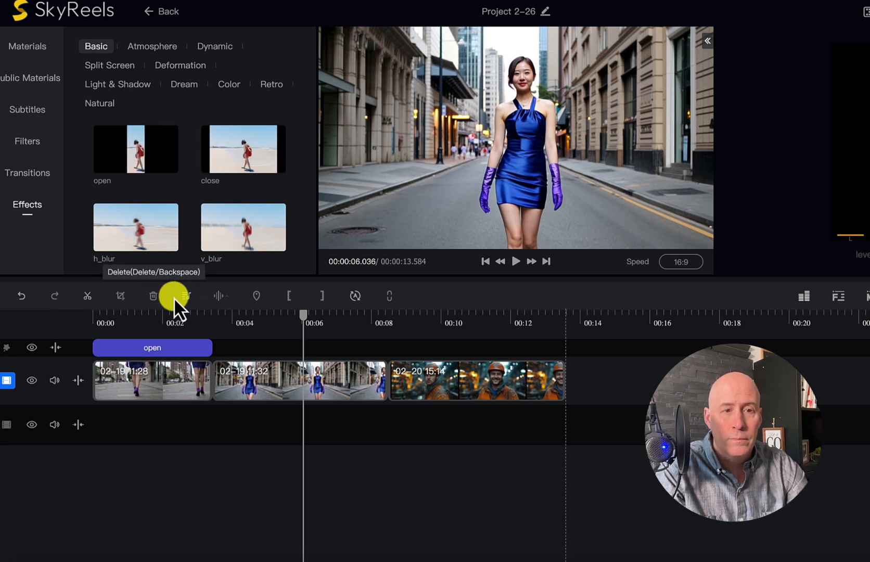
pyautogui.moveTo(154, 296)
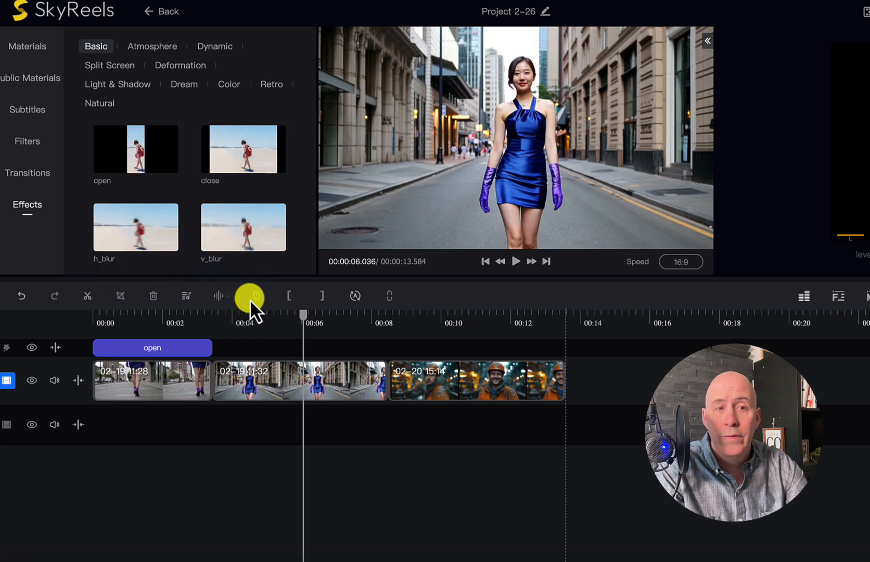
pyautogui.moveTo(256, 296)
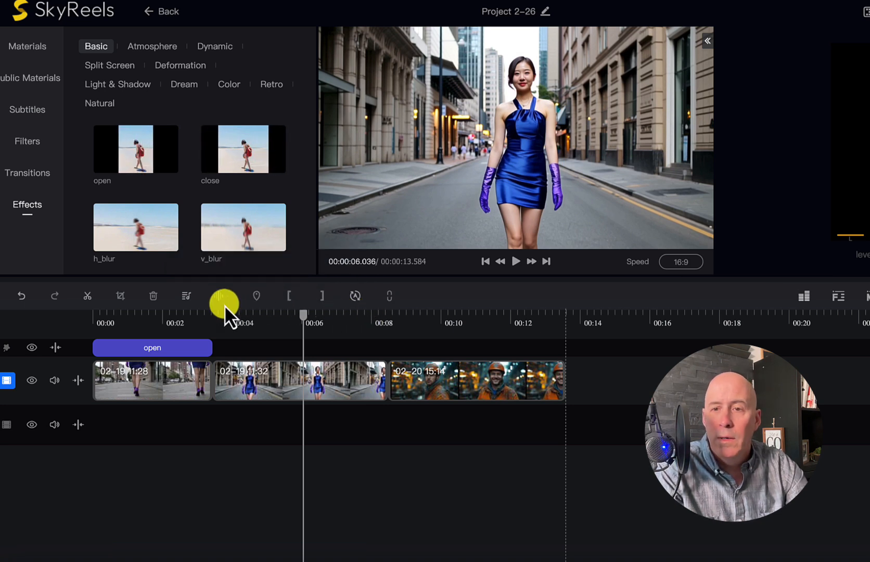
pyautogui.moveTo(256, 297)
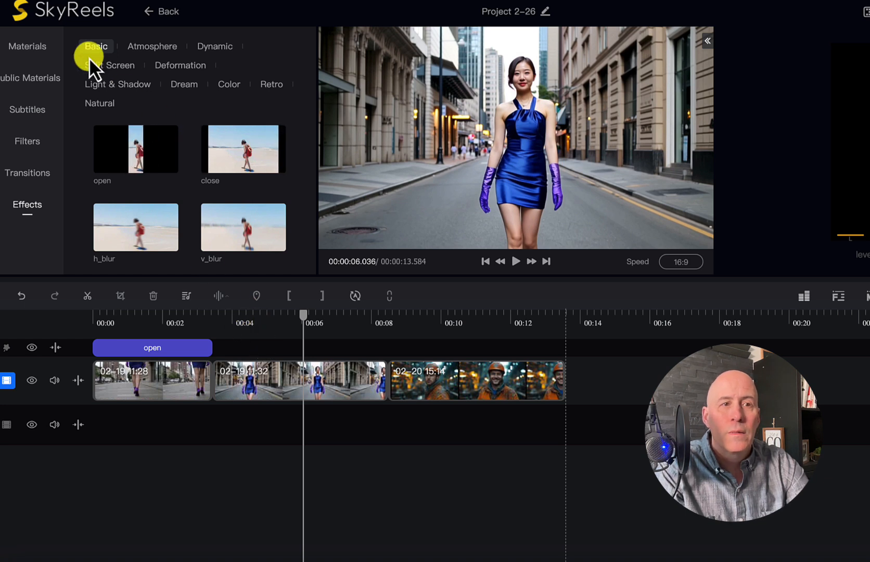
pyautogui.click(27, 45)
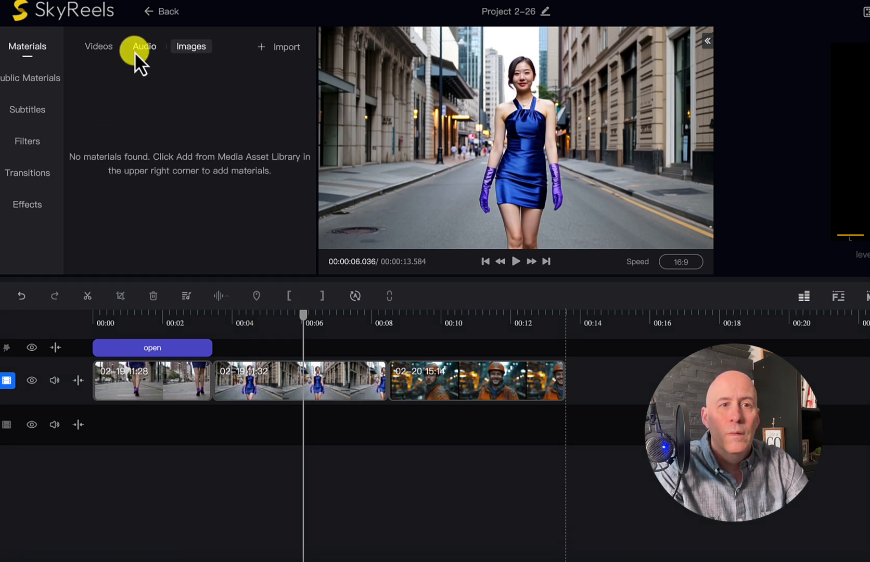
pyautogui.click(285, 46)
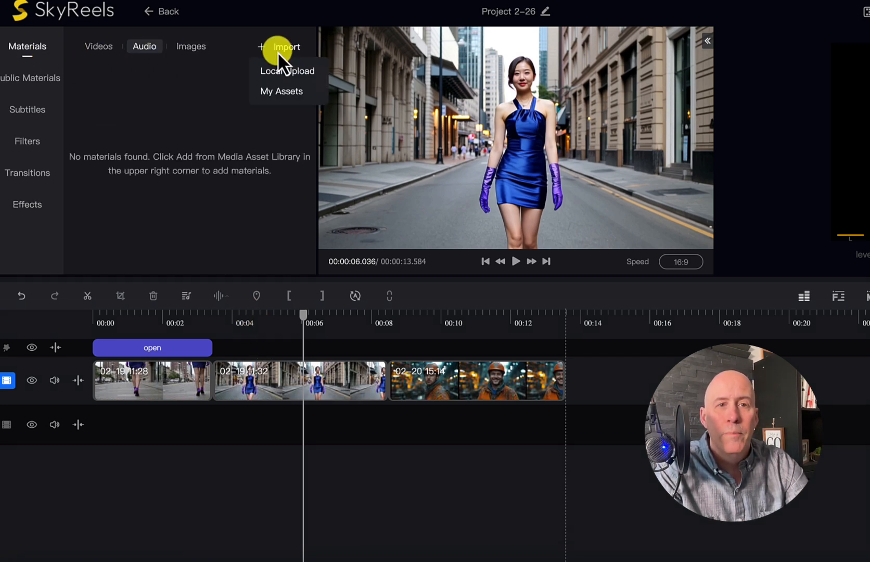
pyautogui.click(27, 204)
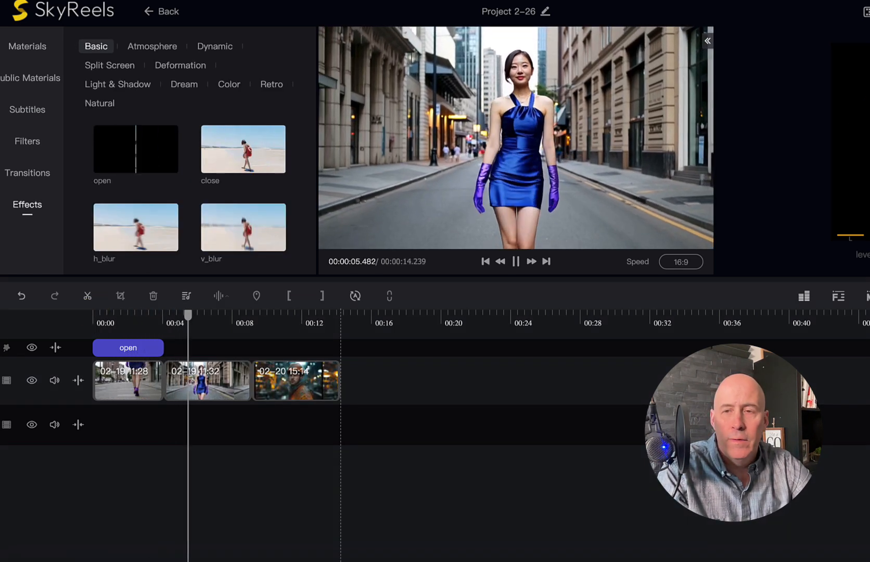
pyautogui.click(516, 261)
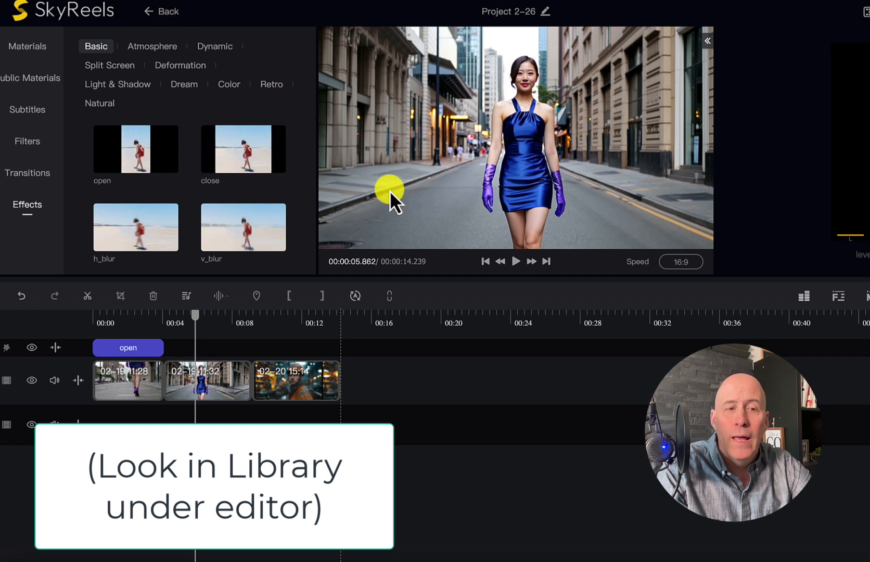
pyautogui.moveTo(468, 279)
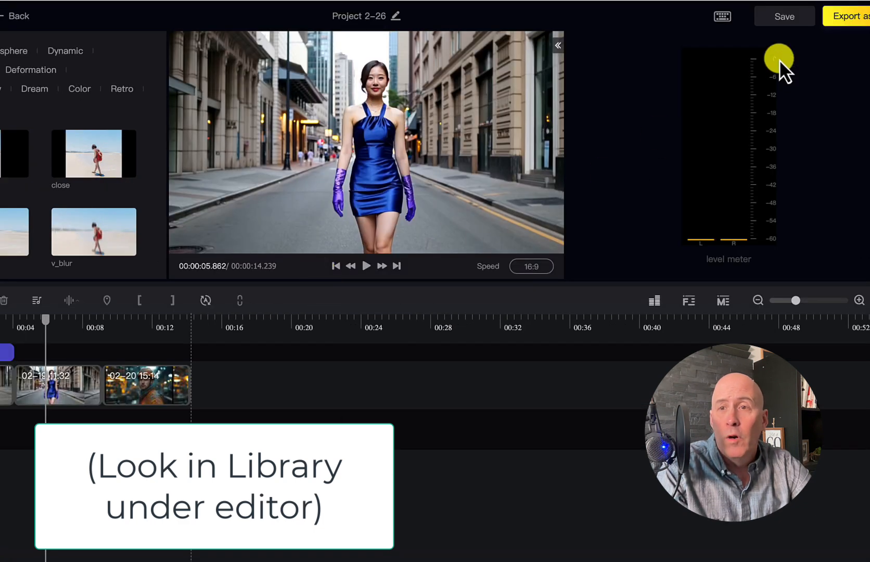
pyautogui.click(784, 15)
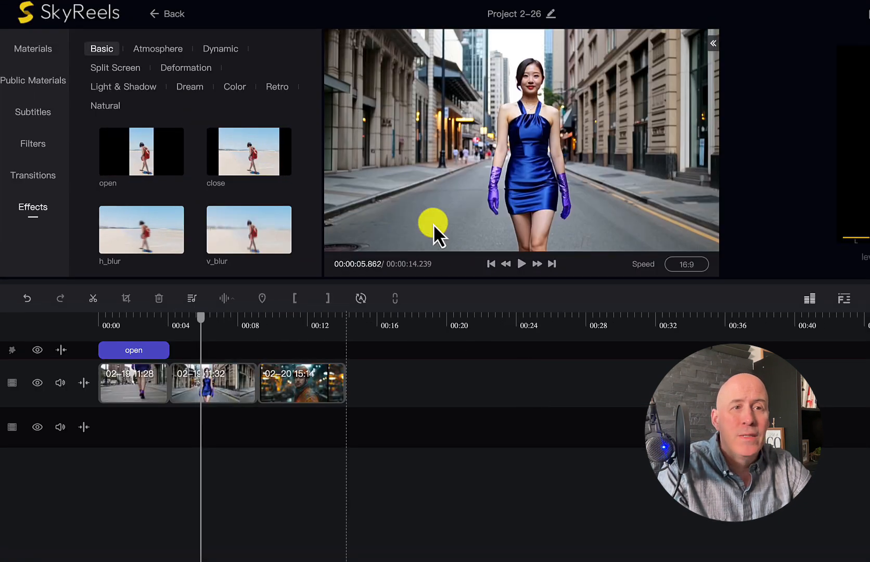
# - Reach the public background music library from the project's audio materials
pyautogui.click(34, 48)
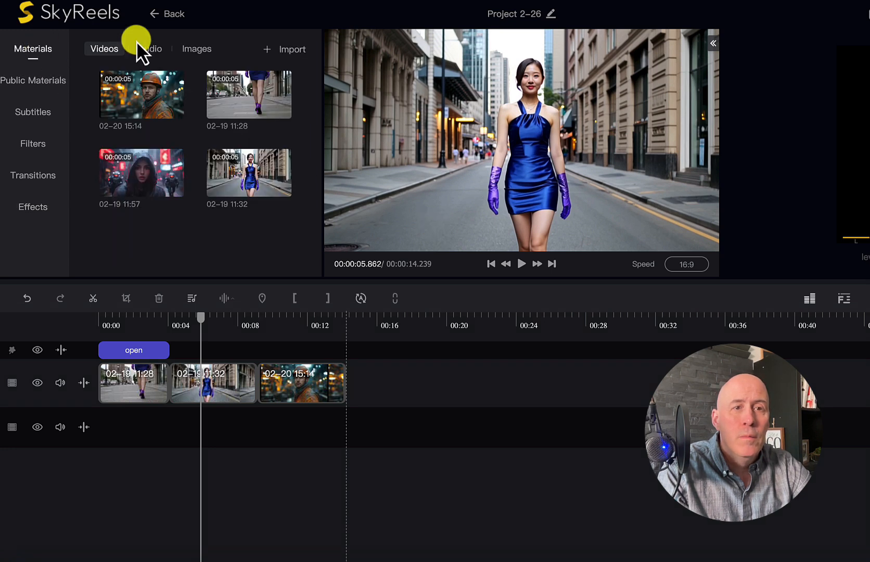
pyautogui.click(150, 48)
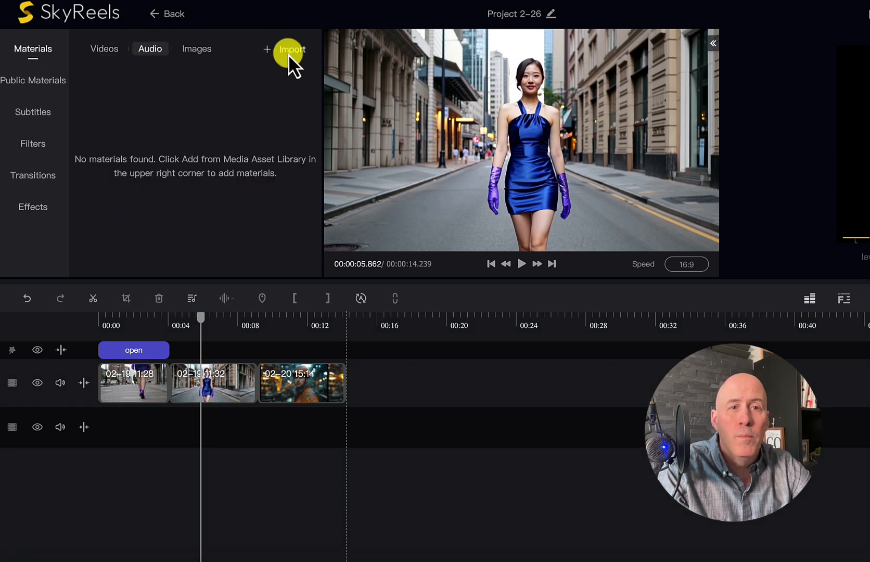
pyautogui.click(291, 49)
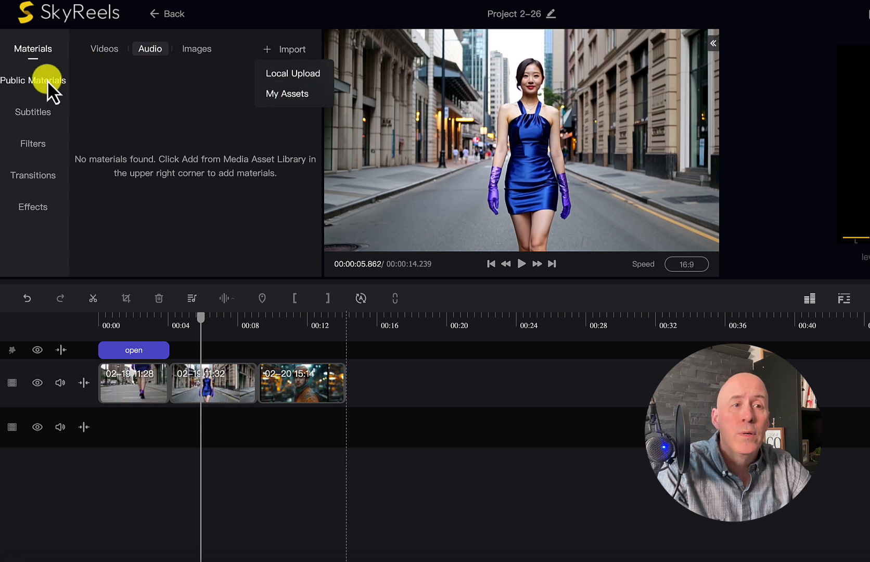
pyautogui.click(34, 80)
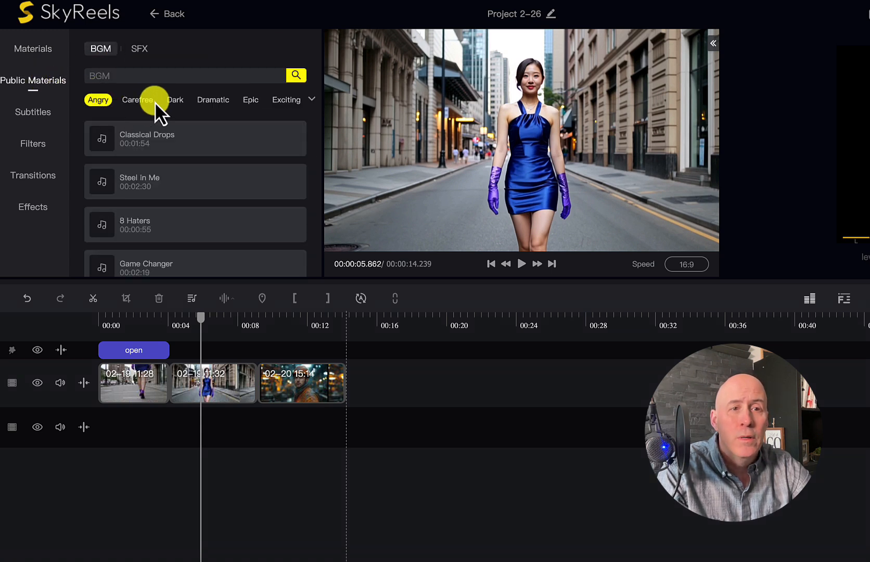
pyautogui.moveTo(247, 111)
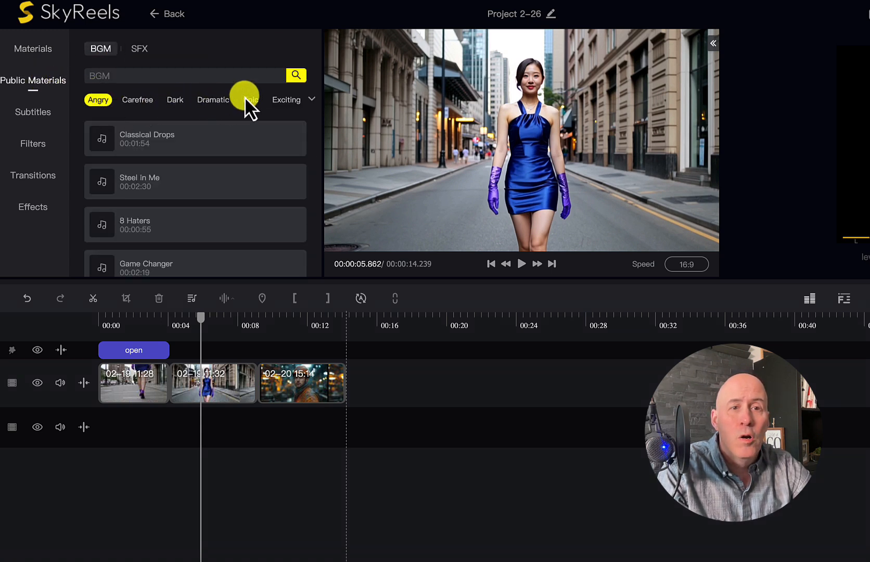
# - Filter tracks by mood, preview Zealous Adventures, and add Dog Days of Summer and Transformation
pyautogui.click(249, 98)
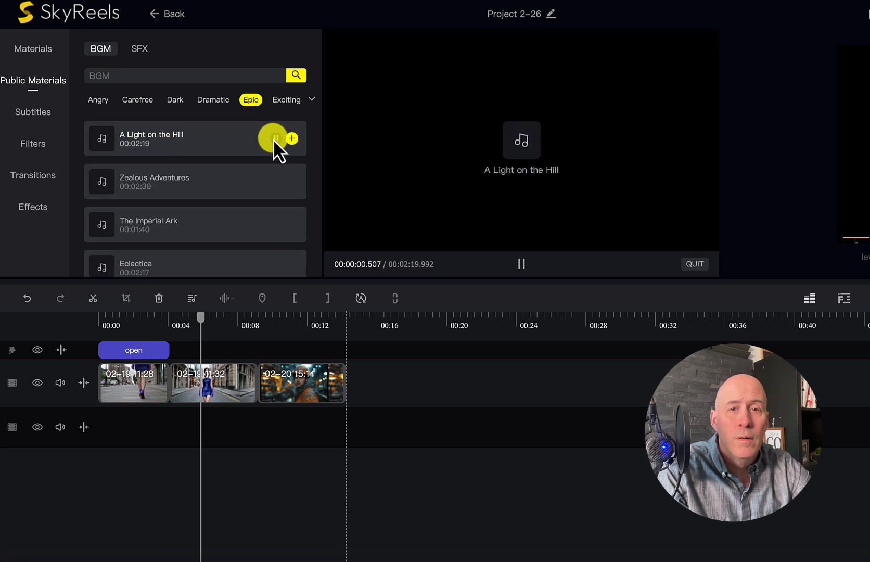
pyautogui.click(272, 138)
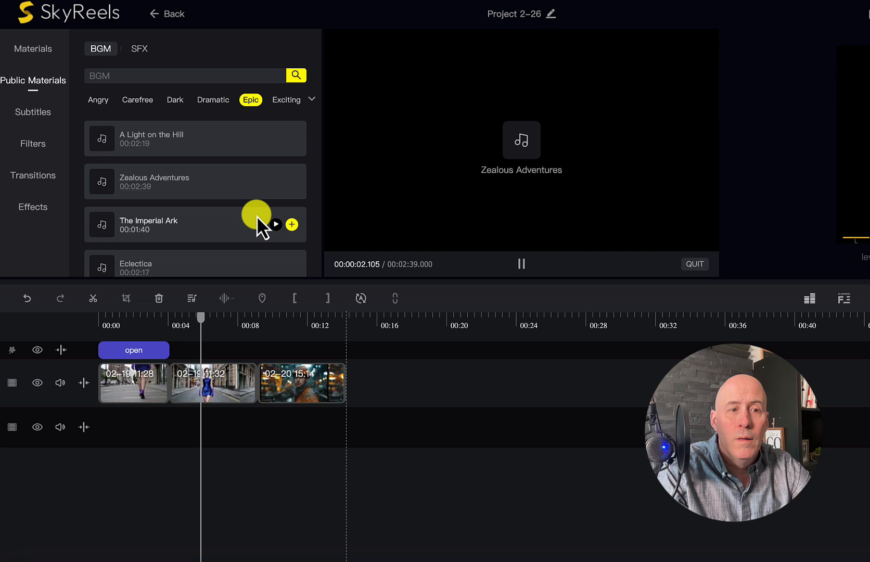
pyautogui.click(213, 98)
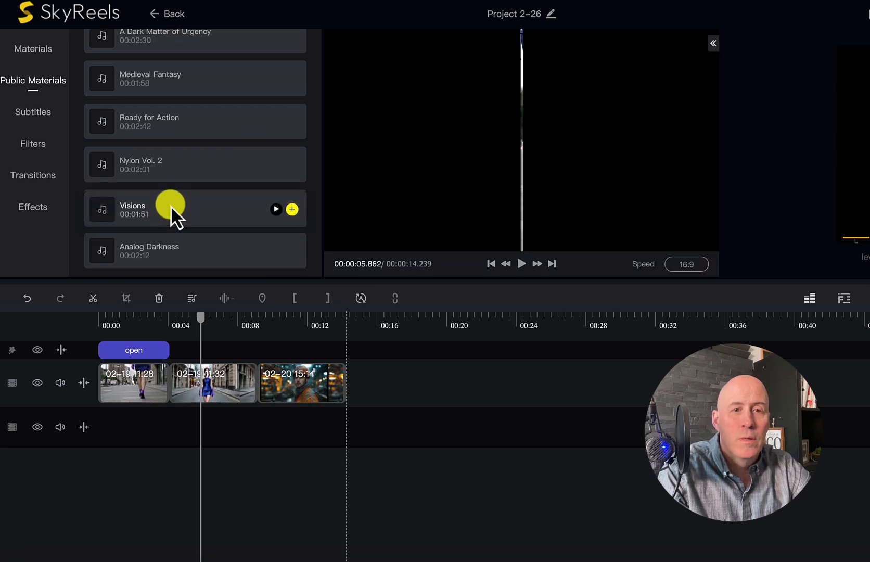
pyautogui.click(291, 209)
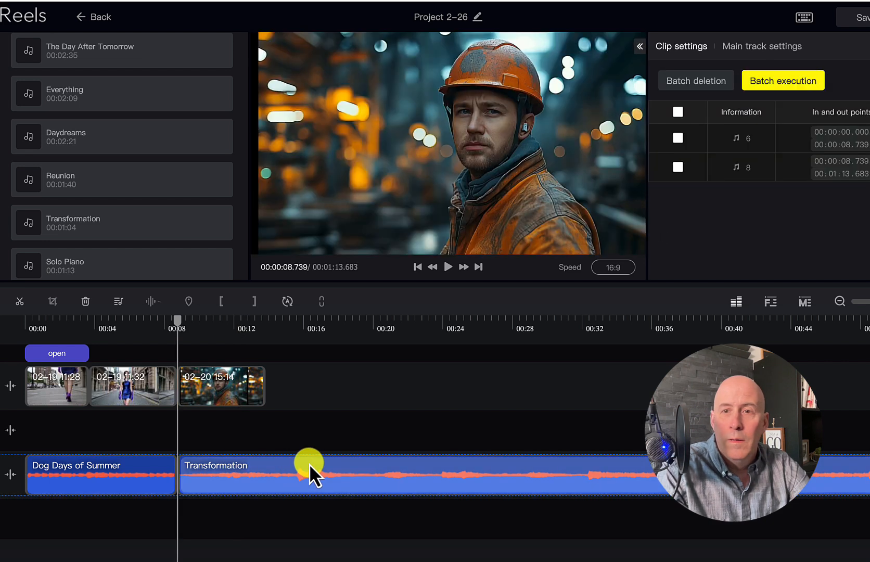
# - Speed up the Transformation clip toward the video's end, then swap in A Light on the Hill
pyautogui.click(305, 473)
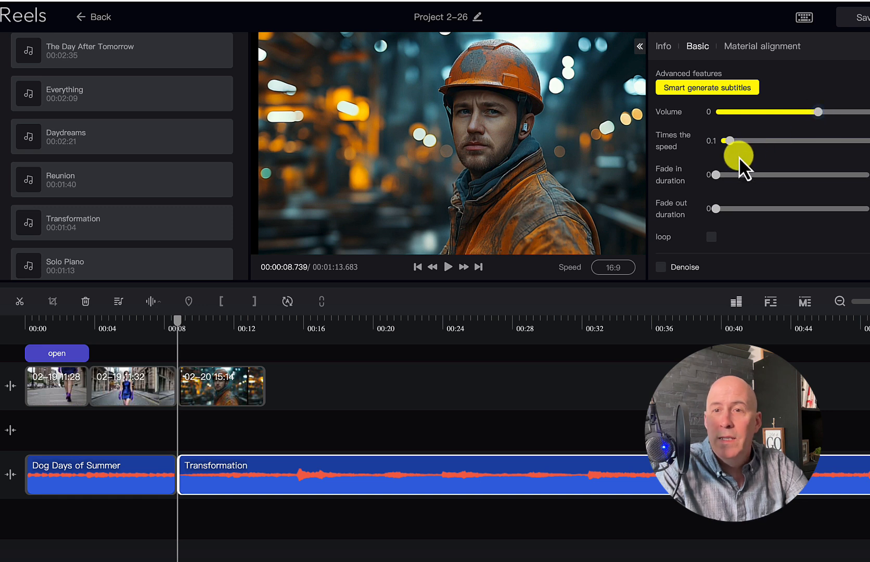
pyautogui.moveTo(734, 154); pyautogui.dragTo(776, 154)
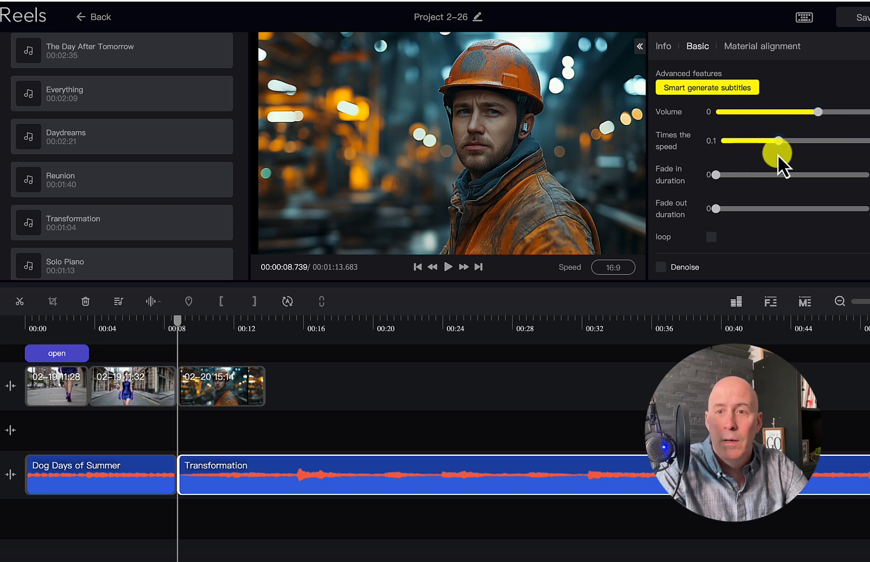
pyautogui.moveTo(776, 154); pyautogui.dragTo(814, 154)
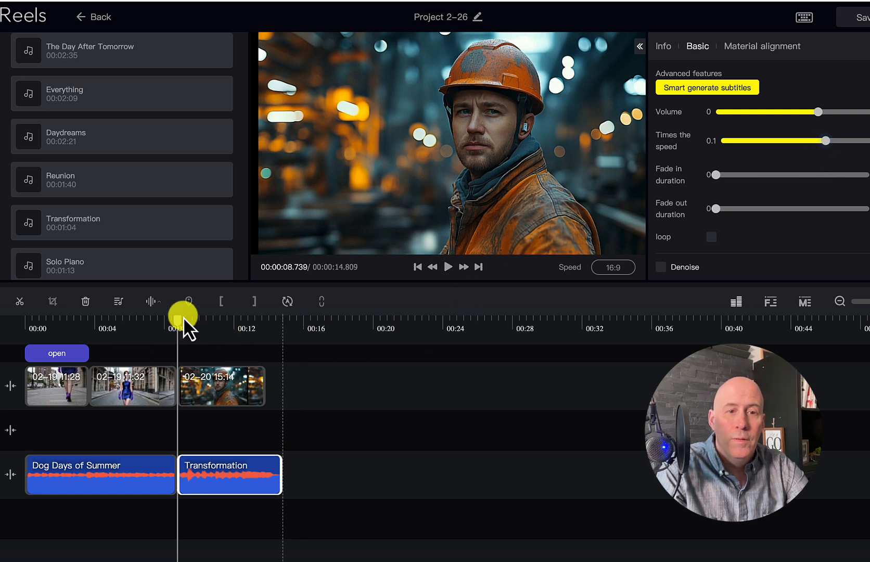
pyautogui.moveTo(685, 190)
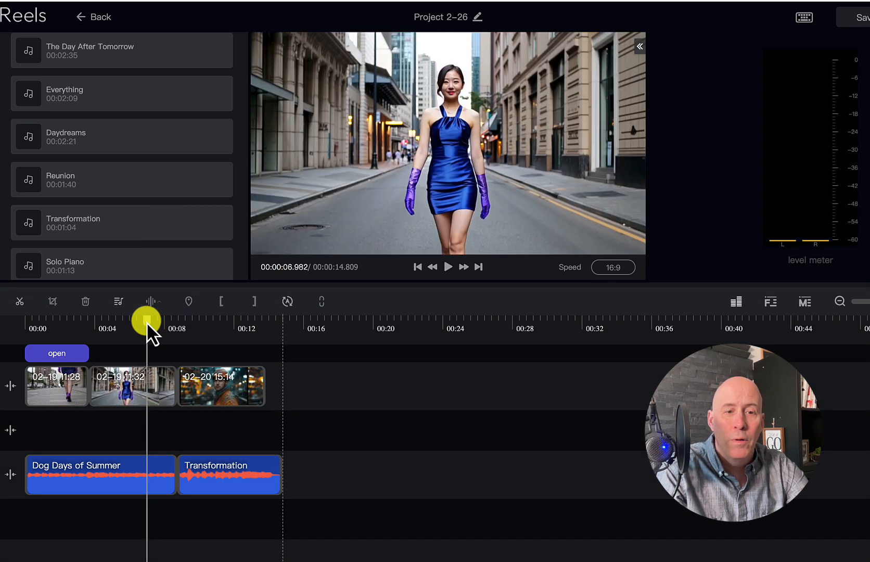
pyautogui.click(447, 266)
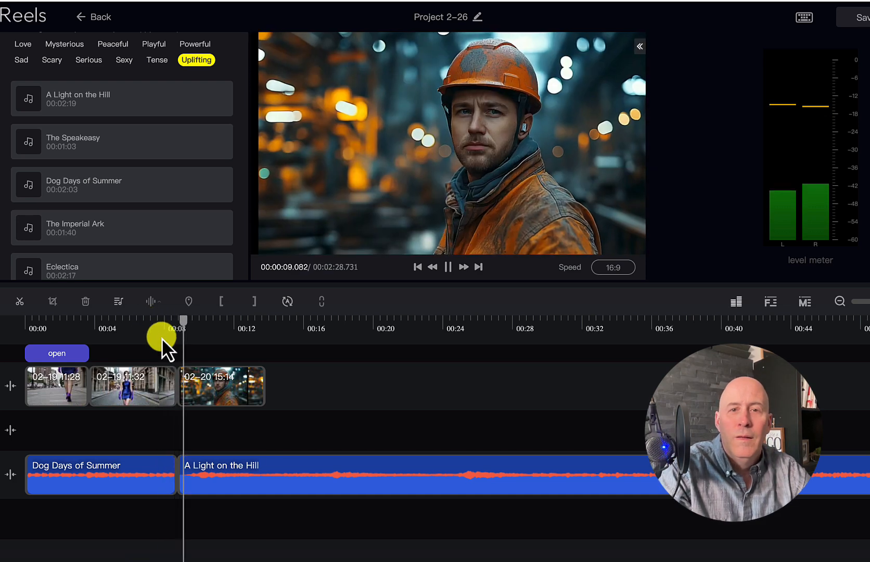
# - Stop playback and select the A Light on the Hill clip to show its Basic settings
pyautogui.click(221, 479)
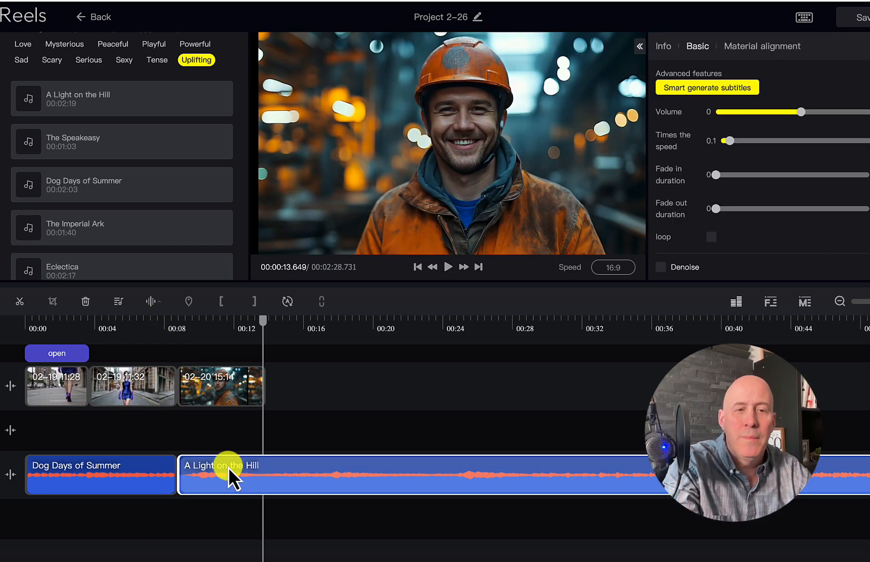
pyautogui.click(221, 385)
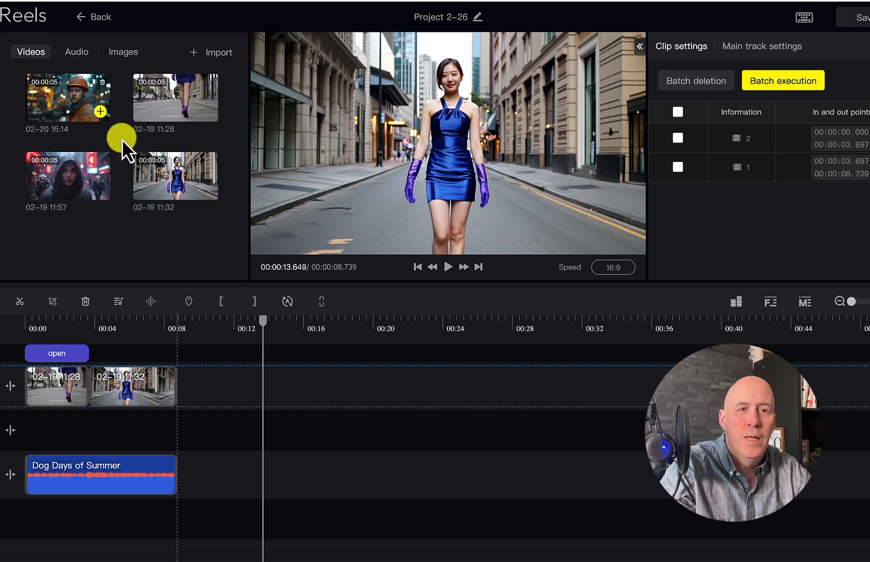
pyautogui.moveTo(99, 188)
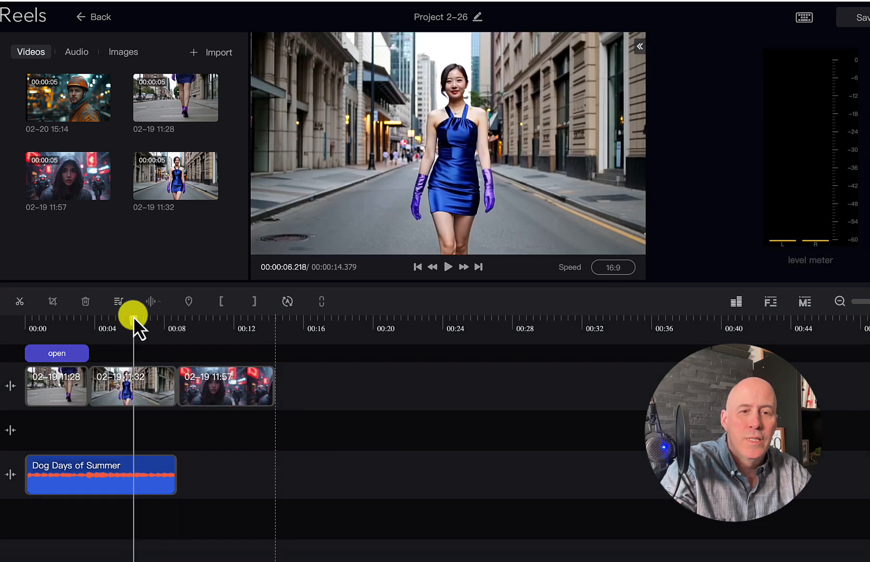
# - Play the project with the hooded-woman clip appended, then preview the Riven track
pyautogui.click(447, 267)
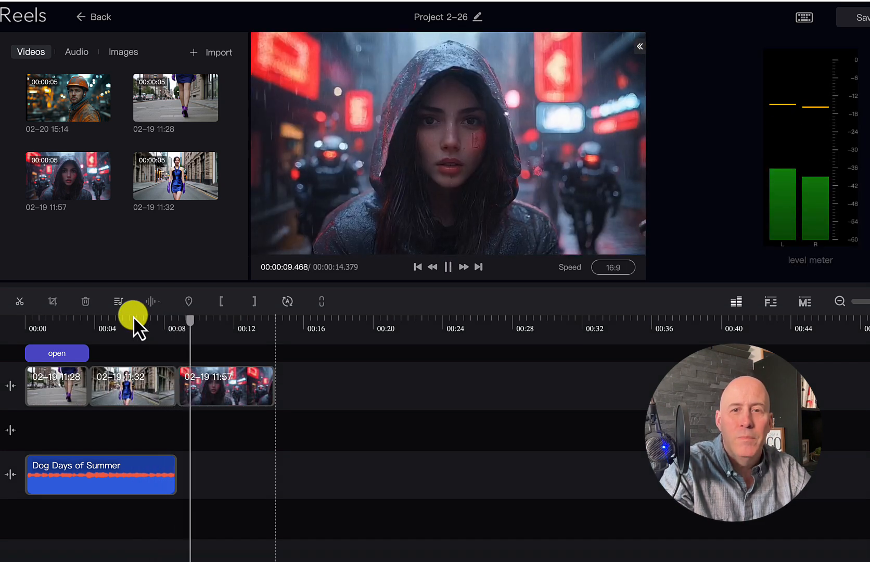
pyautogui.click(199, 173)
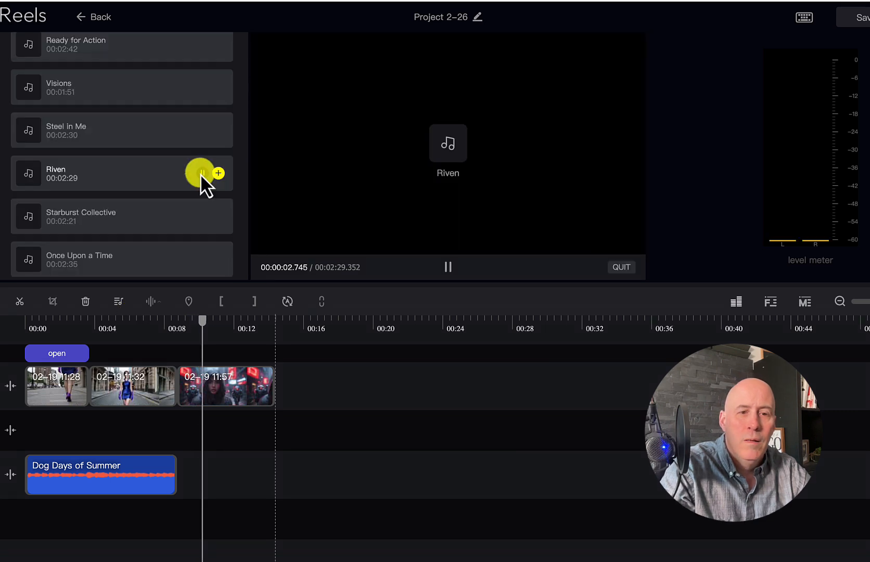
# - Add Riven after Dog Days of Summer and trim it to end with the video at about 14.4 s
pyautogui.click(218, 173)
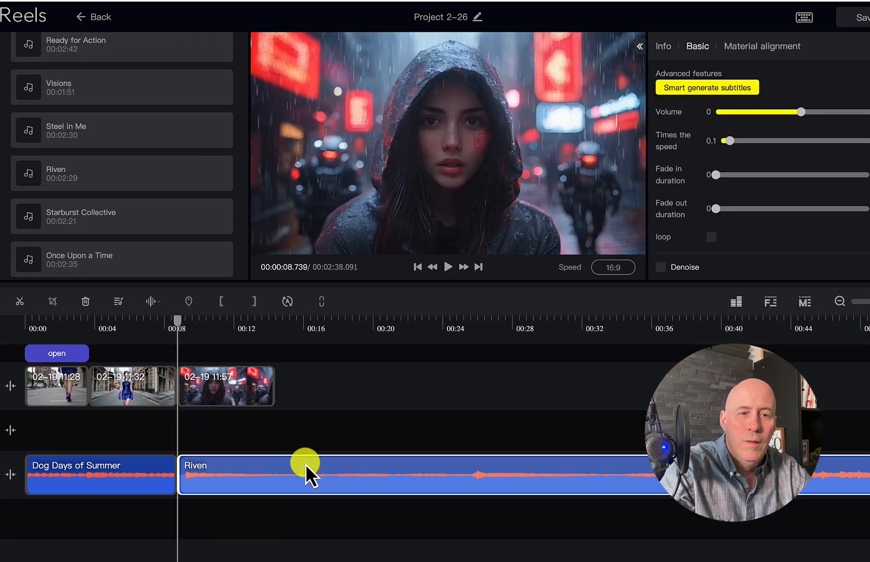
pyautogui.click(447, 267)
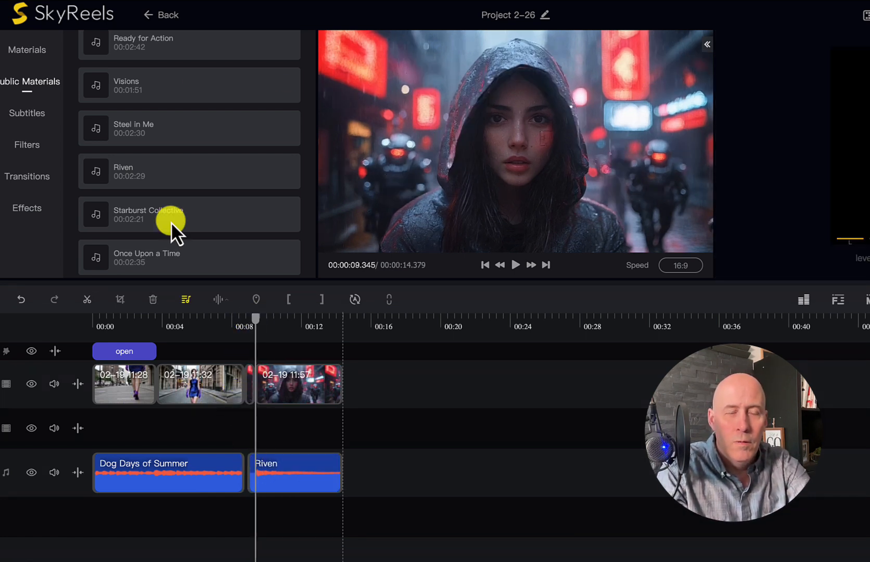
pyautogui.moveTo(21, 300)
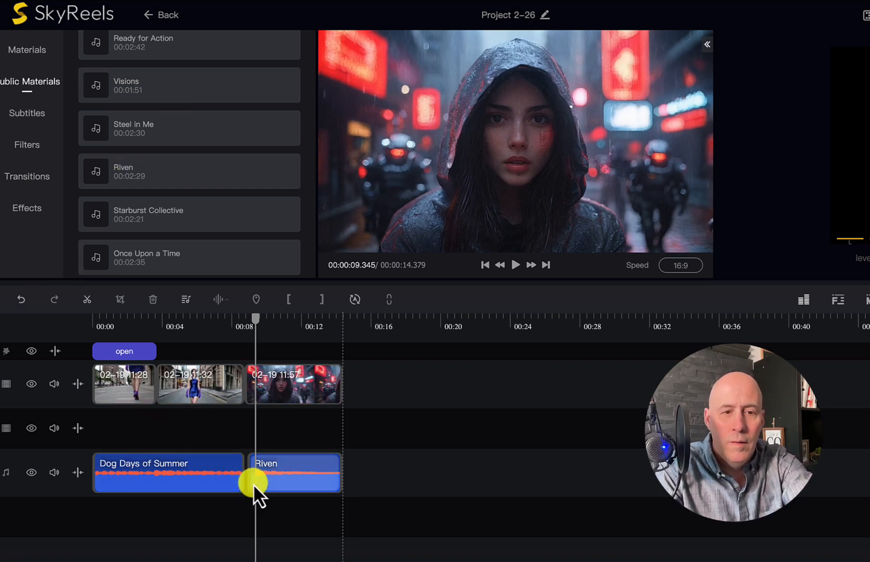
pyautogui.click(293, 472)
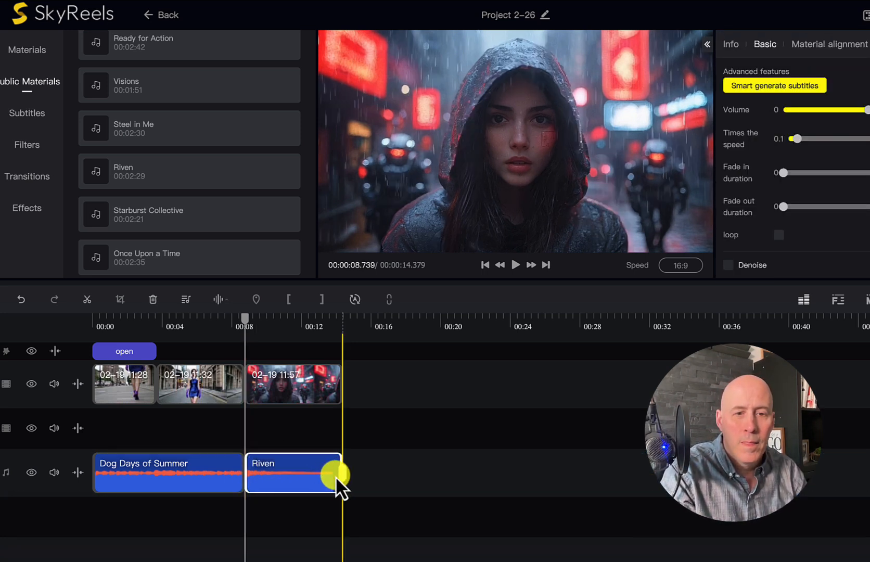
pyautogui.moveTo(165, 172)
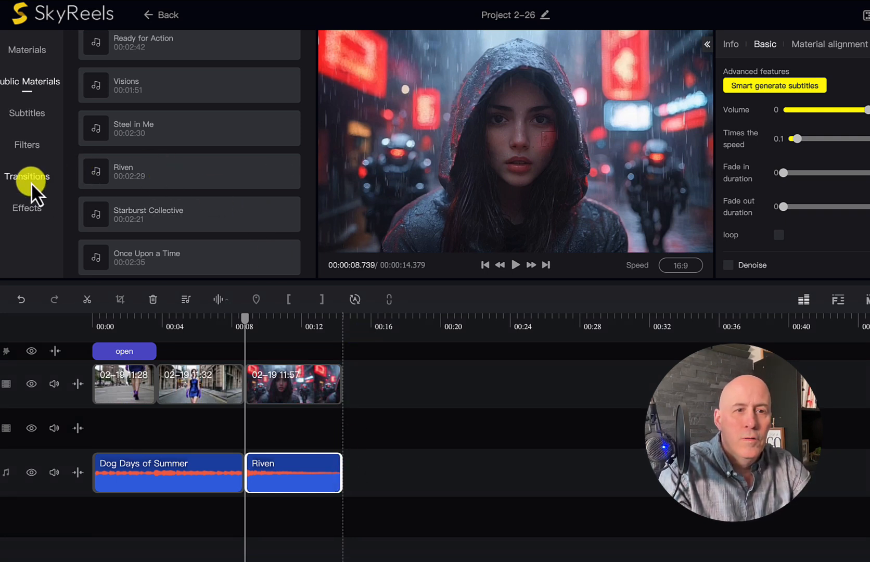
# - Browse the transitions list, then switch to effects to place 'close' over the last clip
pyautogui.click(26, 176)
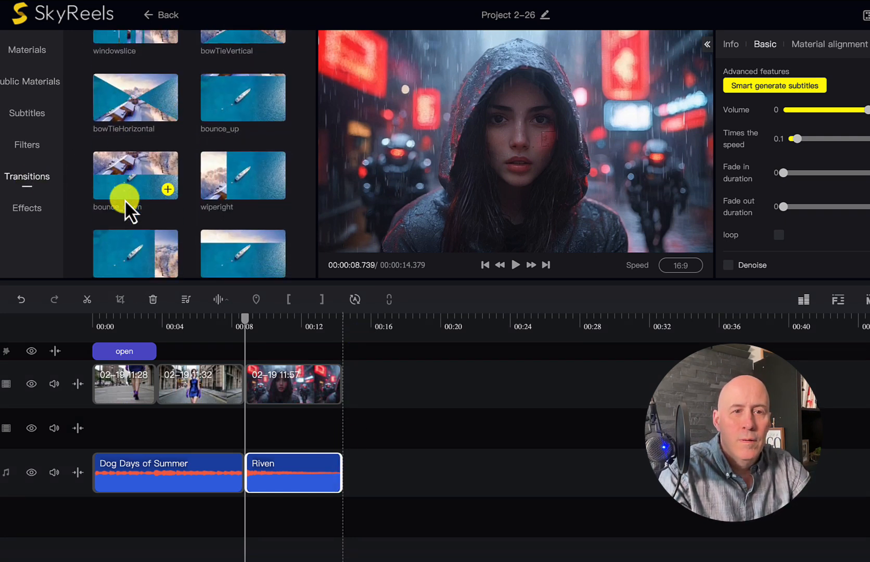
pyautogui.scroll(-3)
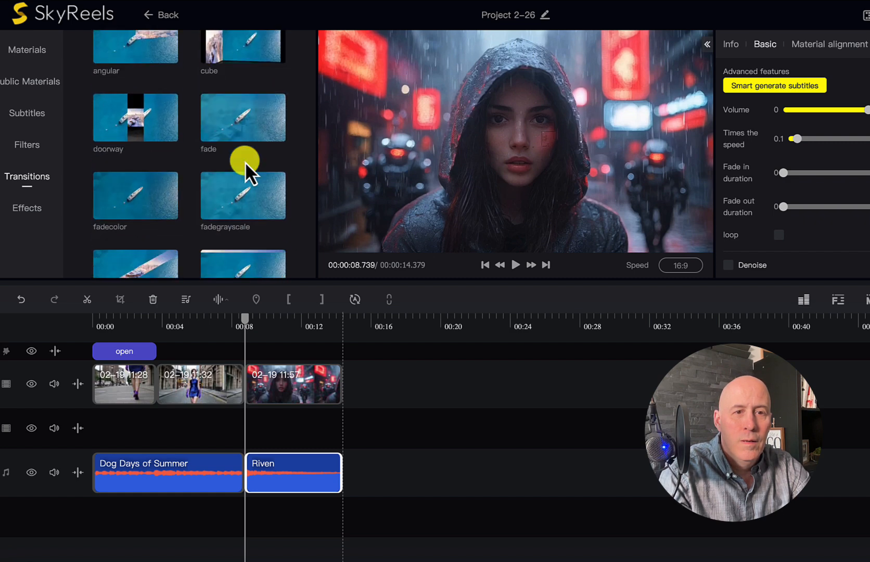
pyautogui.click(27, 208)
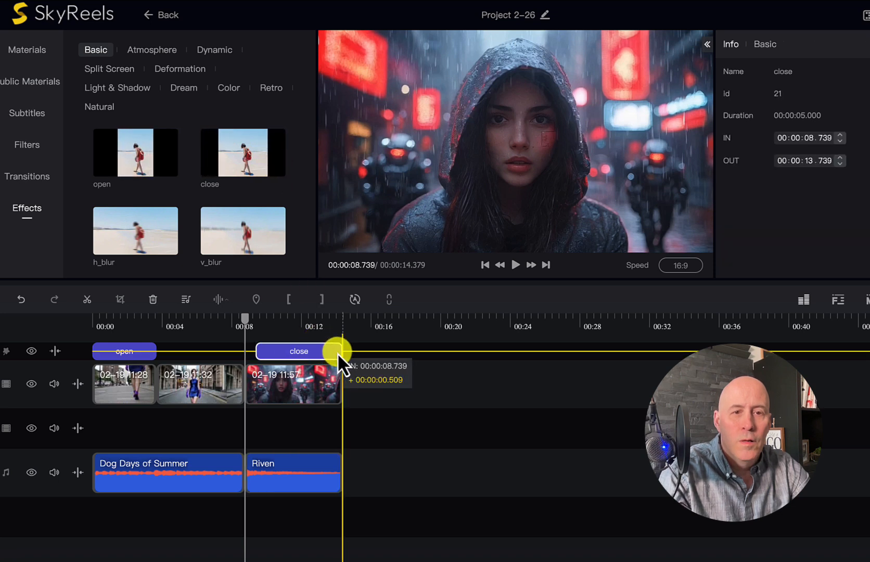
# - Stretch the close effect from 8.739 to 14.379 s and scrub through the ending to preview it
pyautogui.moveTo(341, 350); pyautogui.dragTo(249, 351)
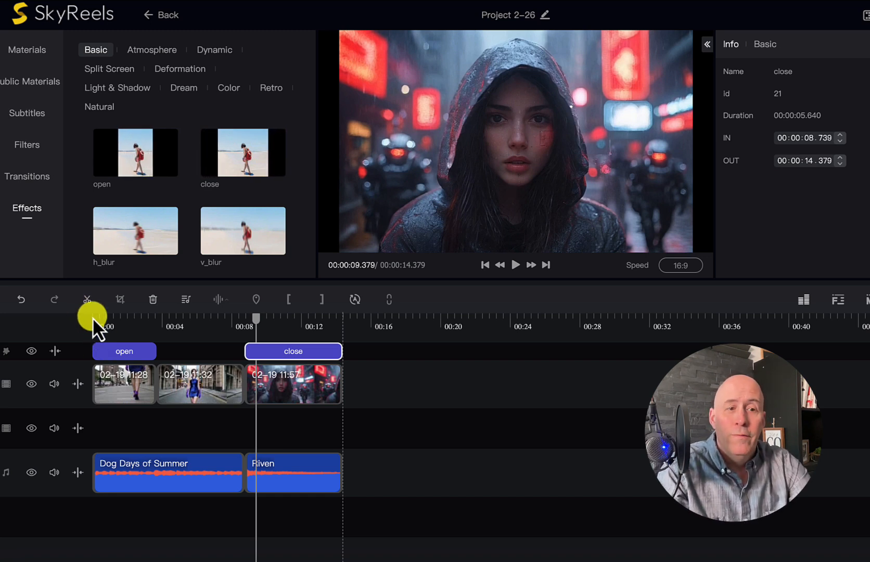
pyautogui.moveTo(253, 324); pyautogui.dragTo(97, 325)
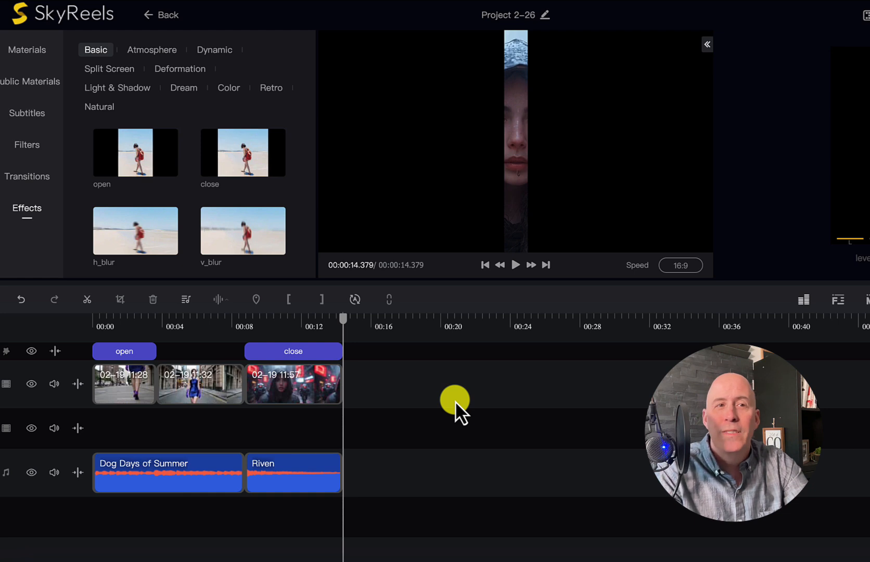
pyautogui.moveTo(483, 342)
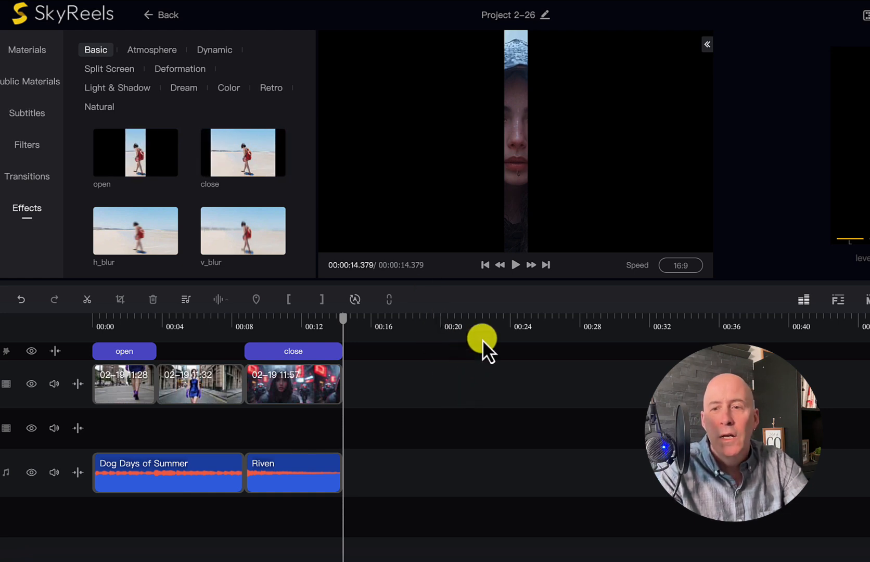
pyautogui.moveTo(577, 358)
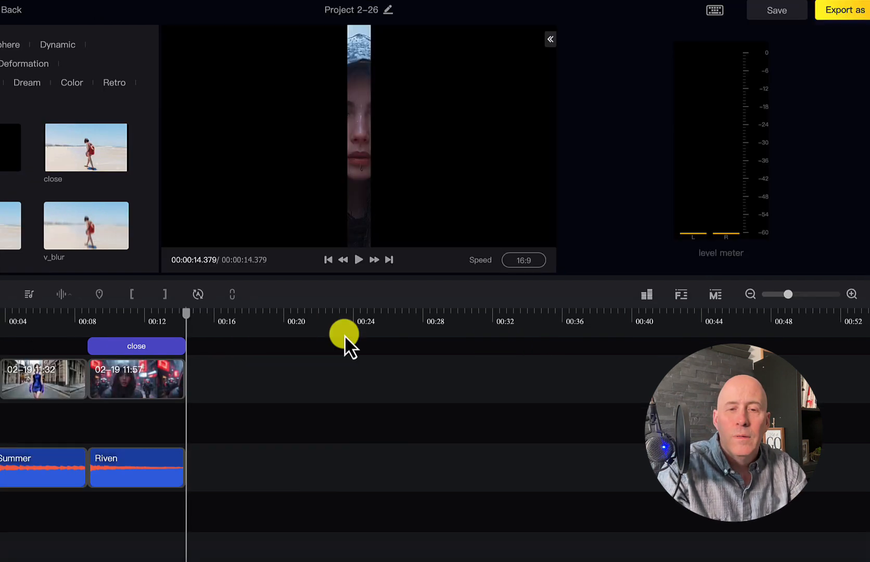
pyautogui.moveTo(608, 156)
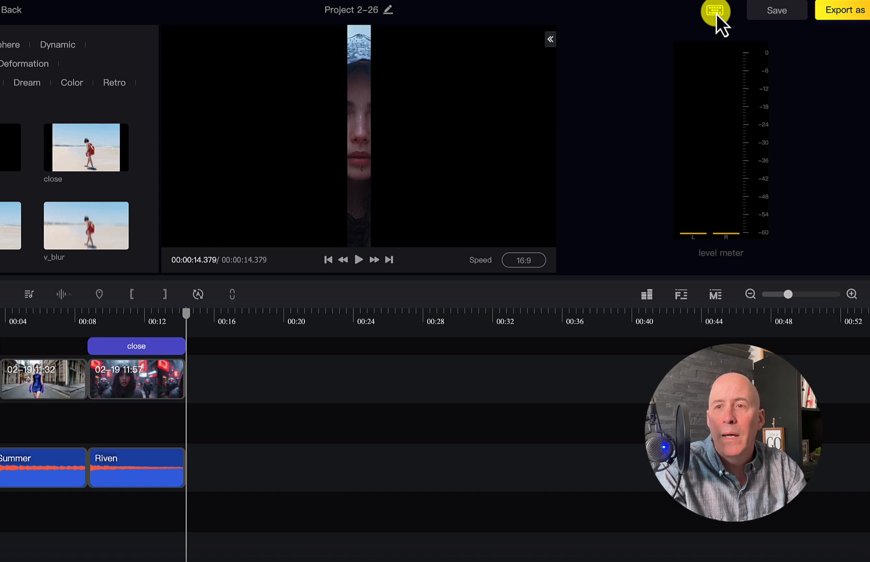
# - View the Keyboard Shortcuts list and scroll through save, undo, cut and preview entries
pyautogui.click(714, 9)
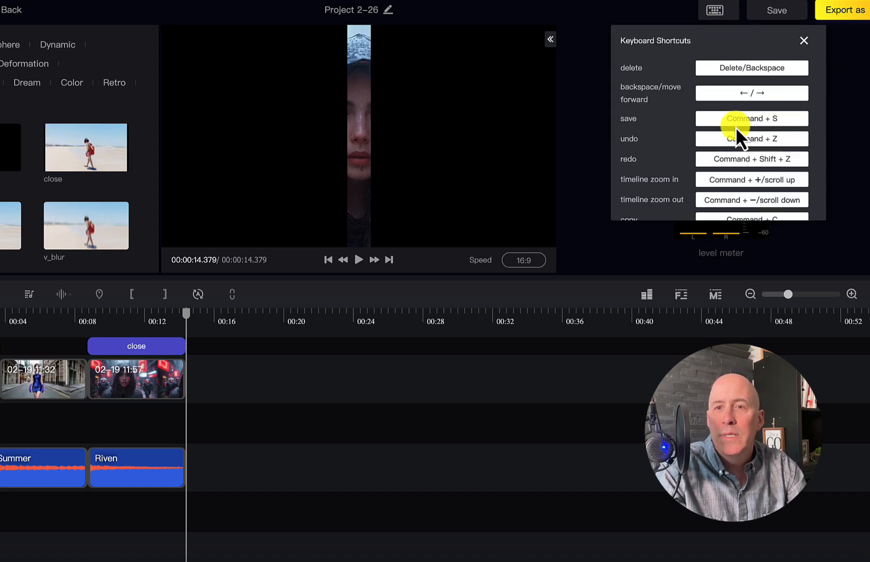
pyautogui.scroll(-3)
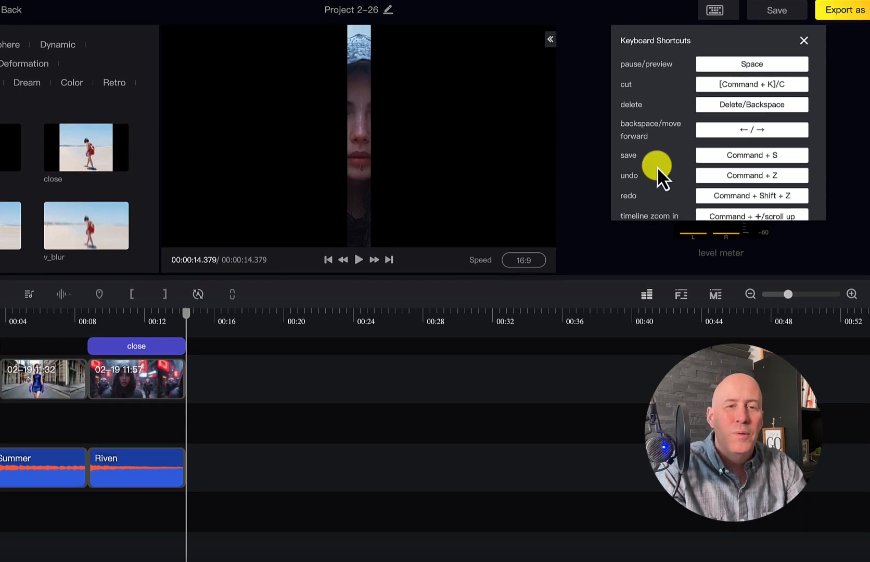
pyautogui.moveTo(435, 402)
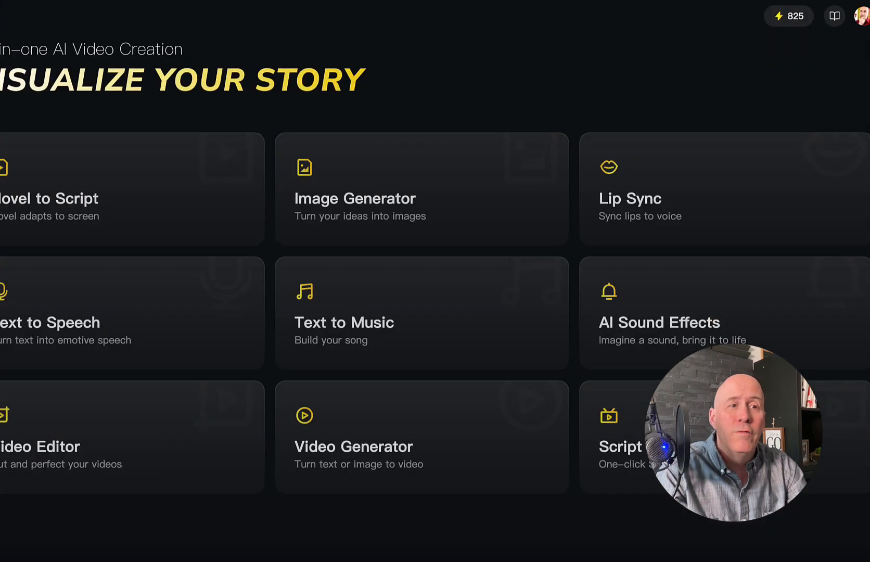
pyautogui.scroll(-3)
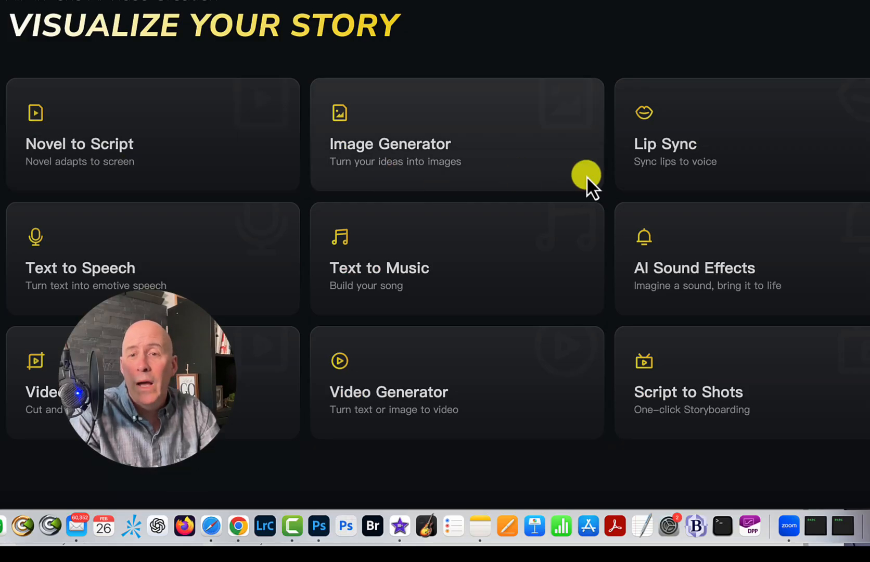
pyautogui.moveTo(695, 284)
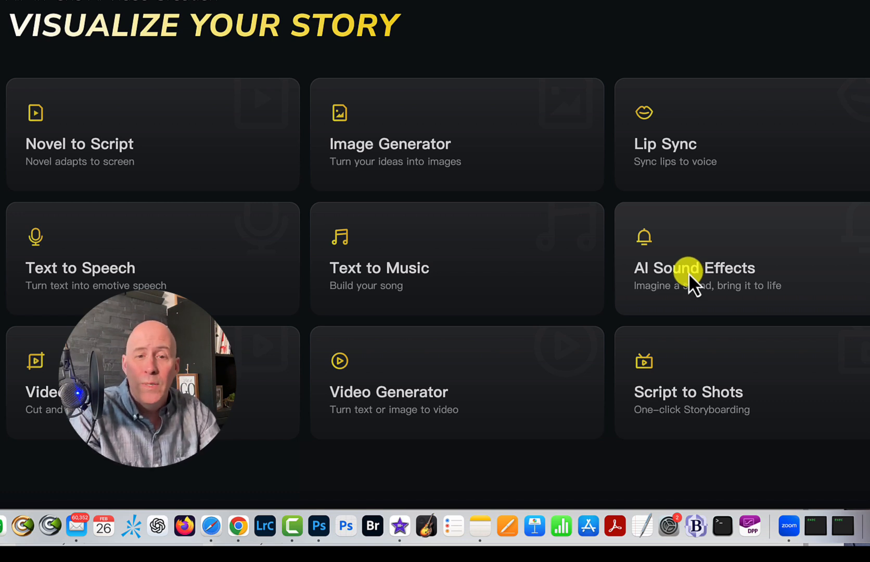
pyautogui.moveTo(501, 310)
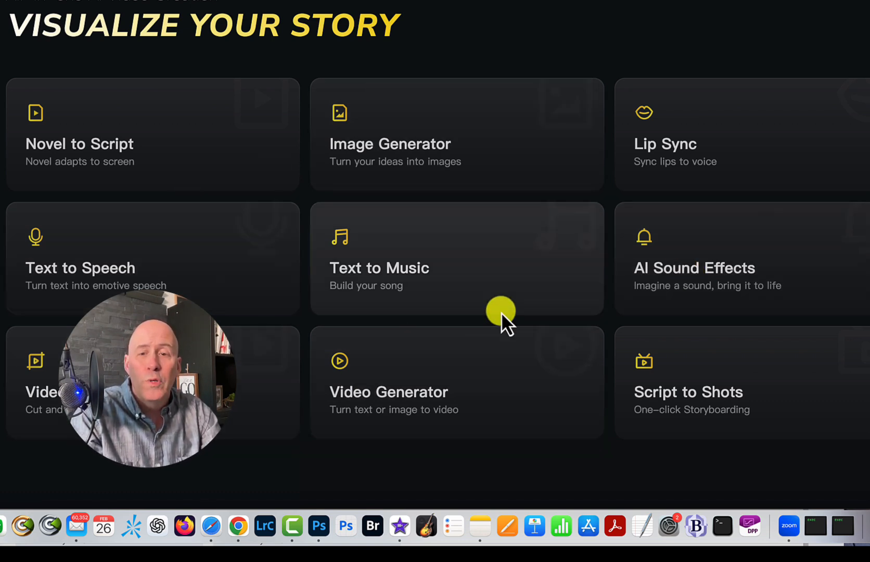
pyautogui.moveTo(559, 346)
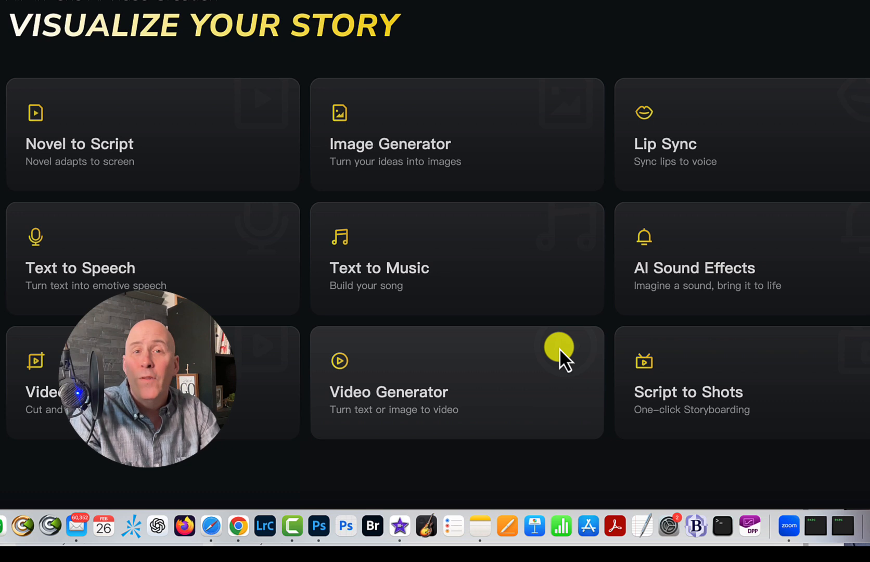